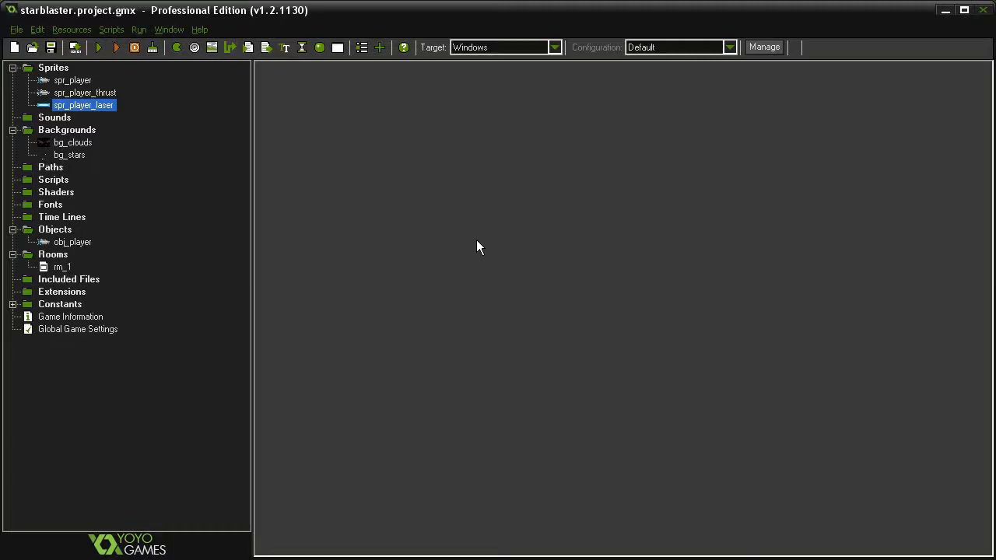
# Step: After checking the laser sprite, create obj_player_laser with sprite spr_player_laser and depth -5
pyautogui.doubleClick(83, 105)
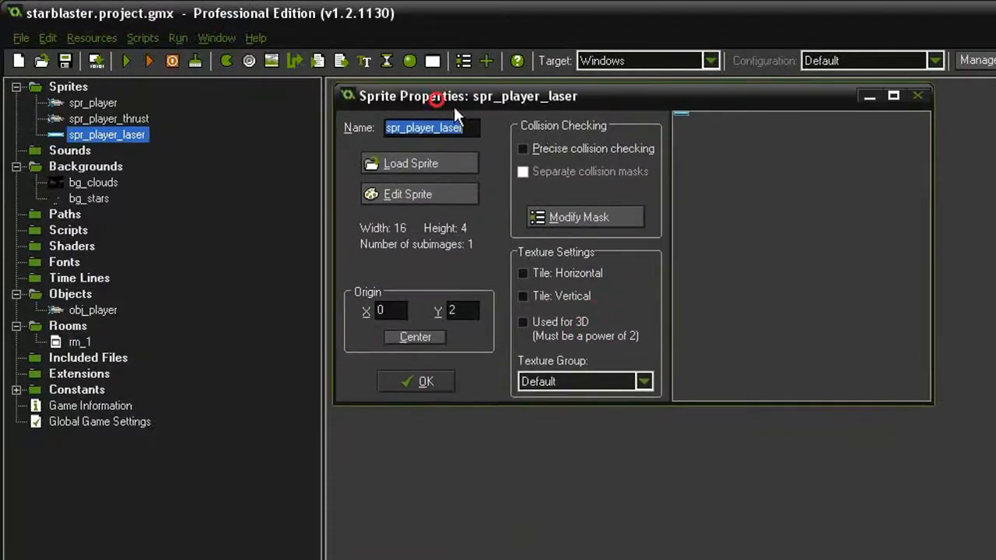
pyautogui.moveTo(440, 276)
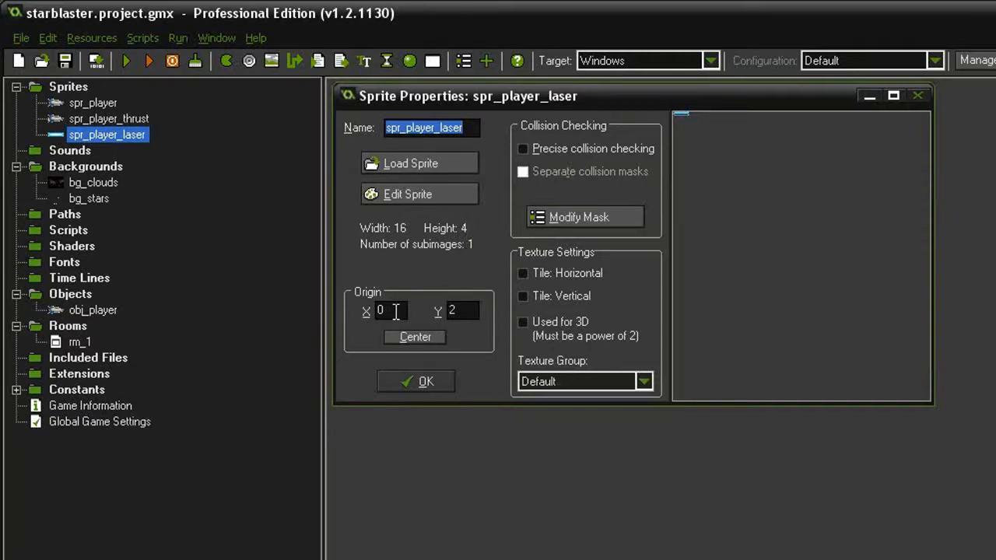
pyautogui.moveTo(485, 286)
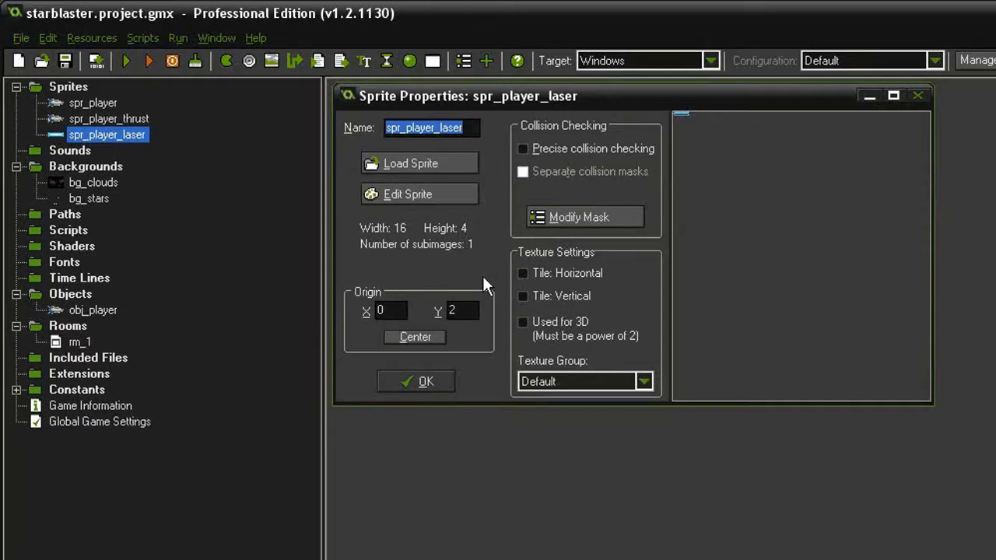
pyautogui.moveTo(676, 124)
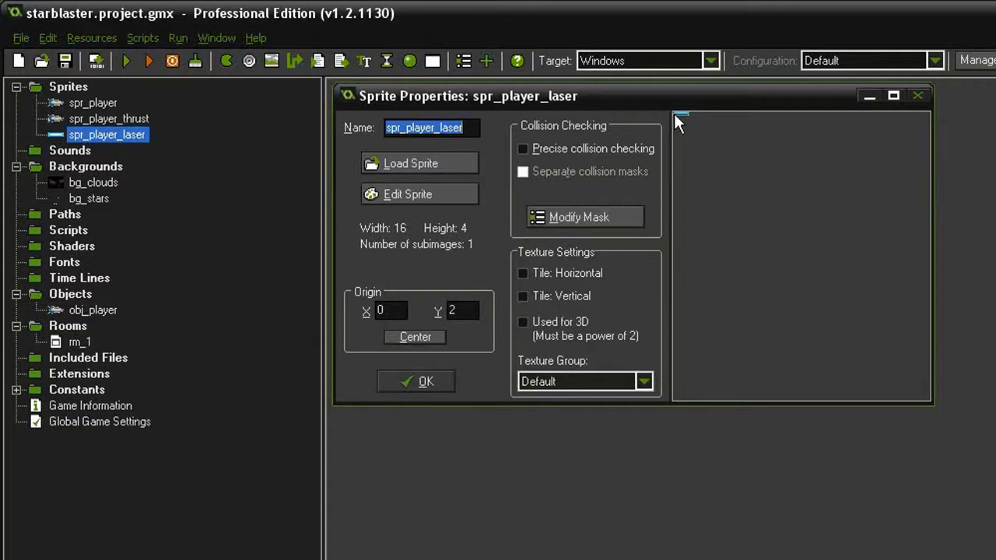
pyautogui.moveTo(463, 266)
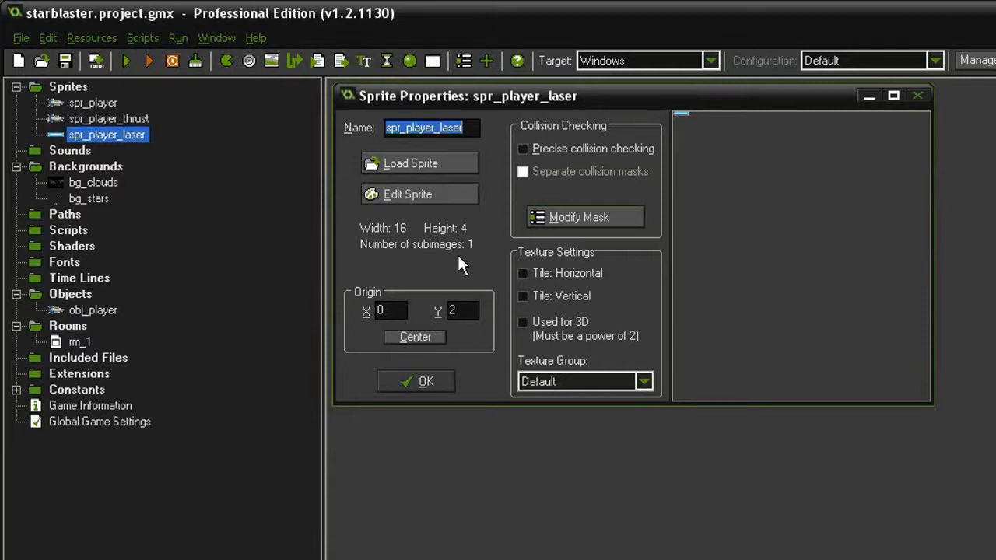
pyautogui.moveTo(484, 222)
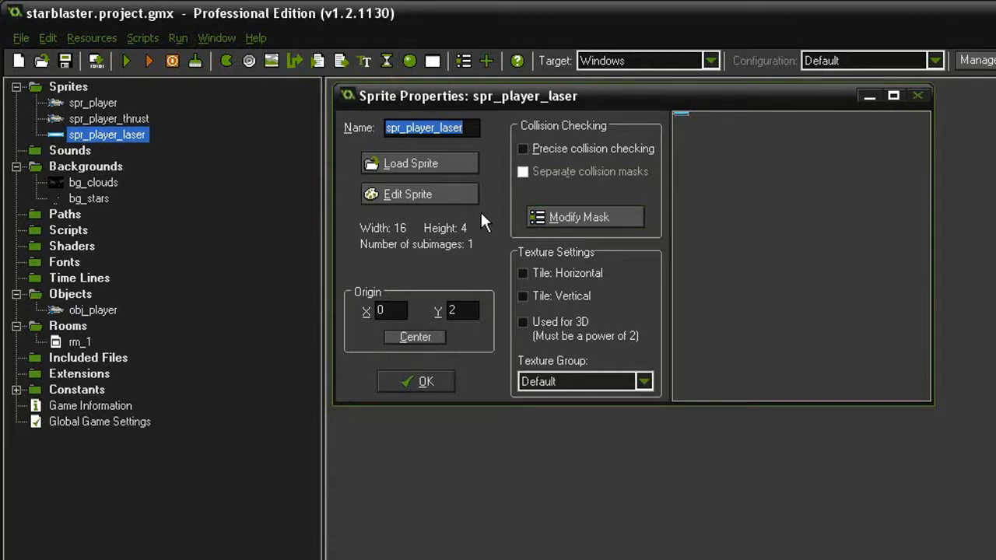
pyautogui.moveTo(657, 125)
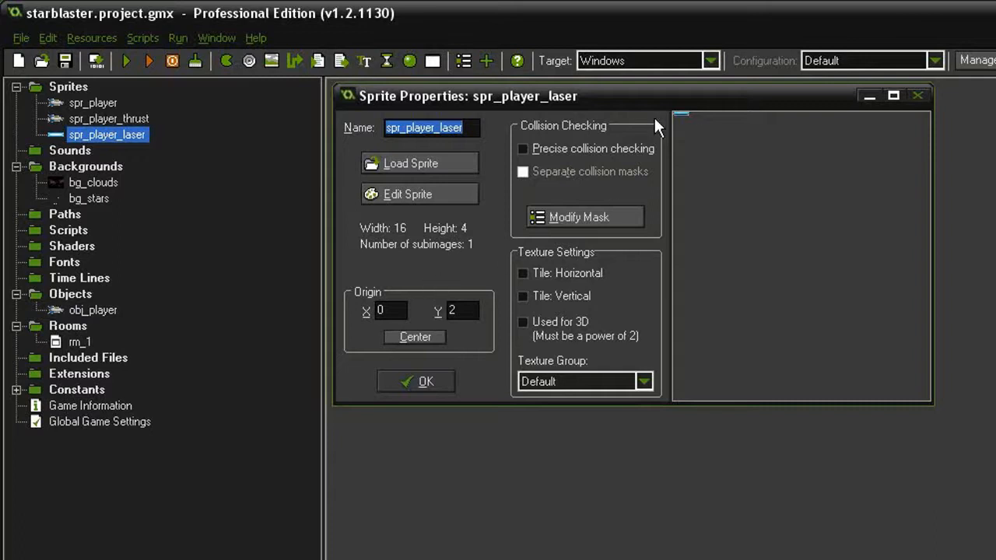
pyautogui.click(415, 381)
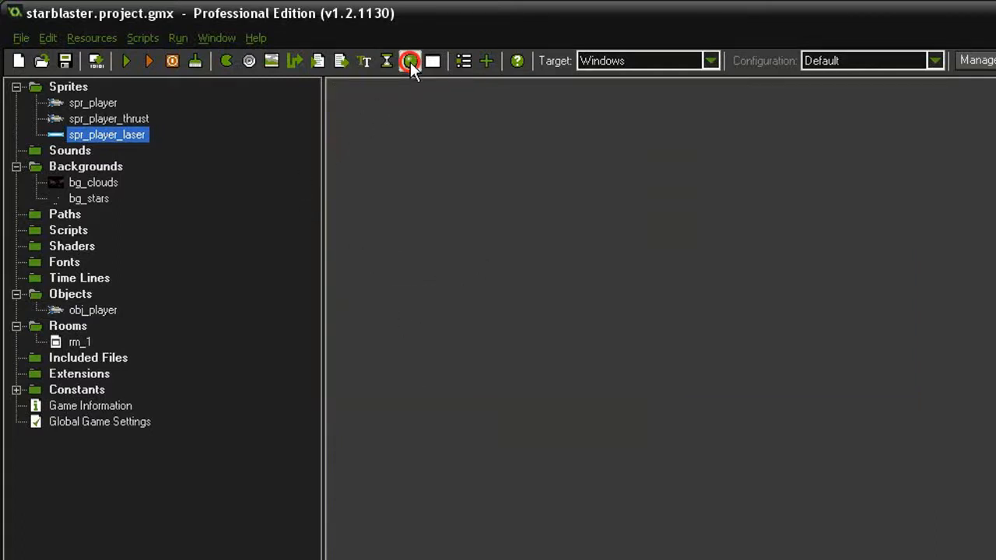
pyautogui.click(410, 61)
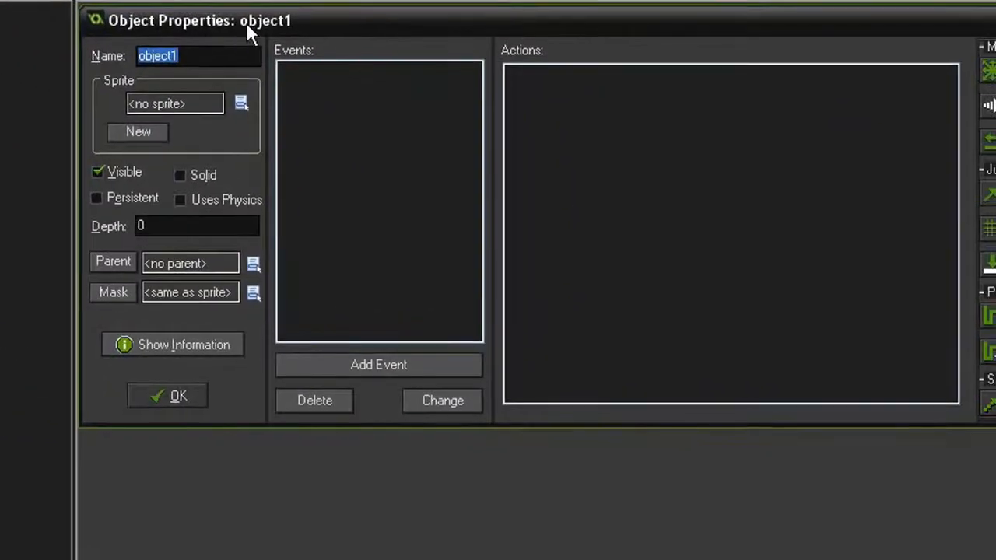
pyautogui.write('obj_')
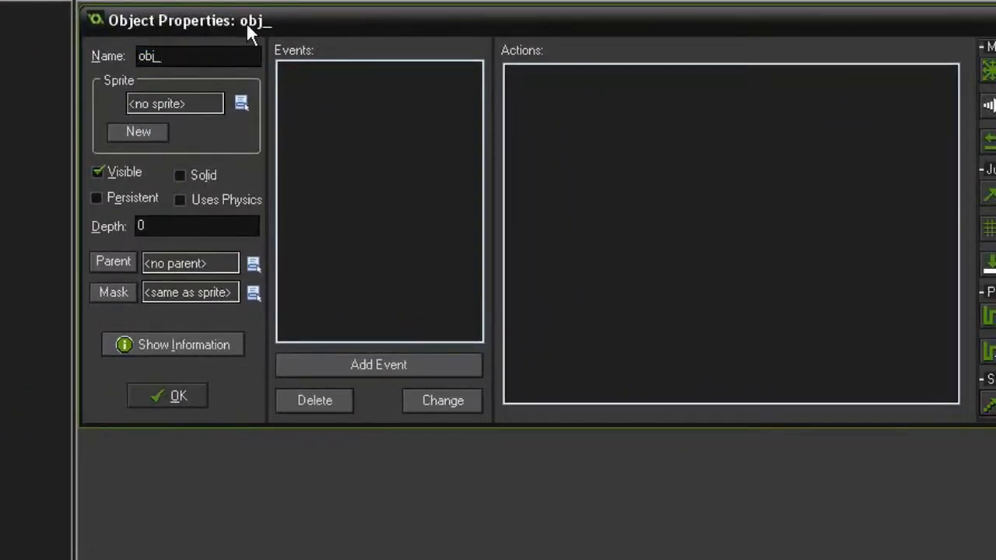
pyautogui.write('player_laser')
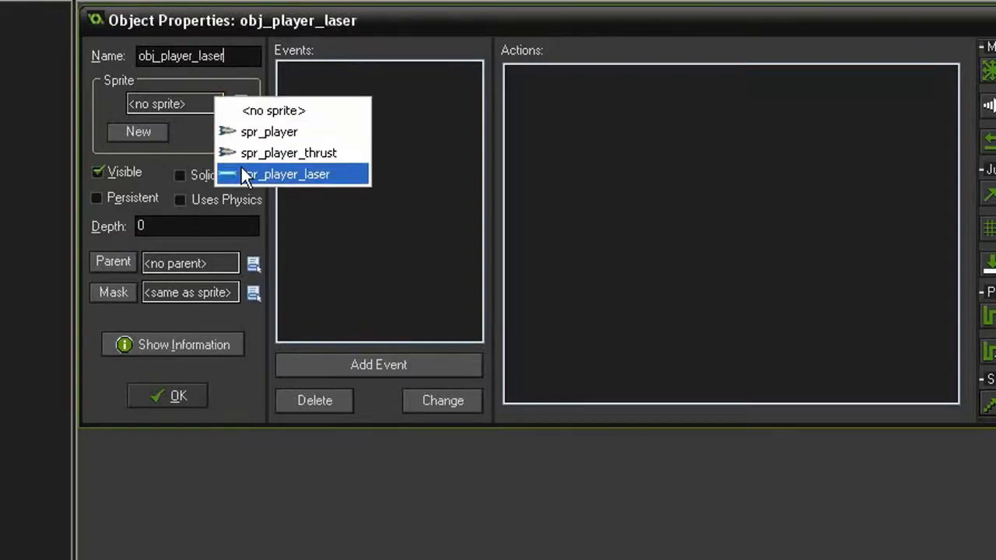
pyautogui.click(288, 173)
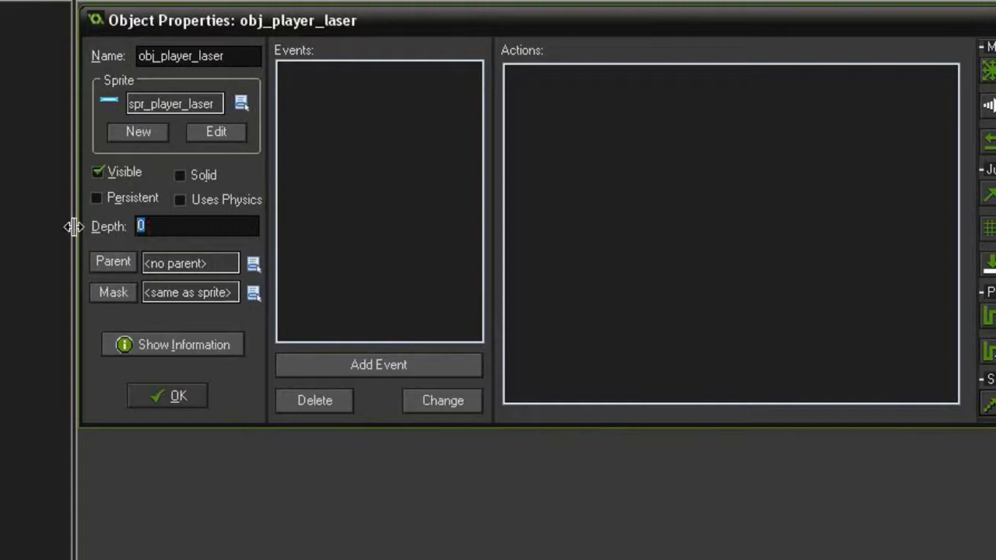
pyautogui.write('-5')
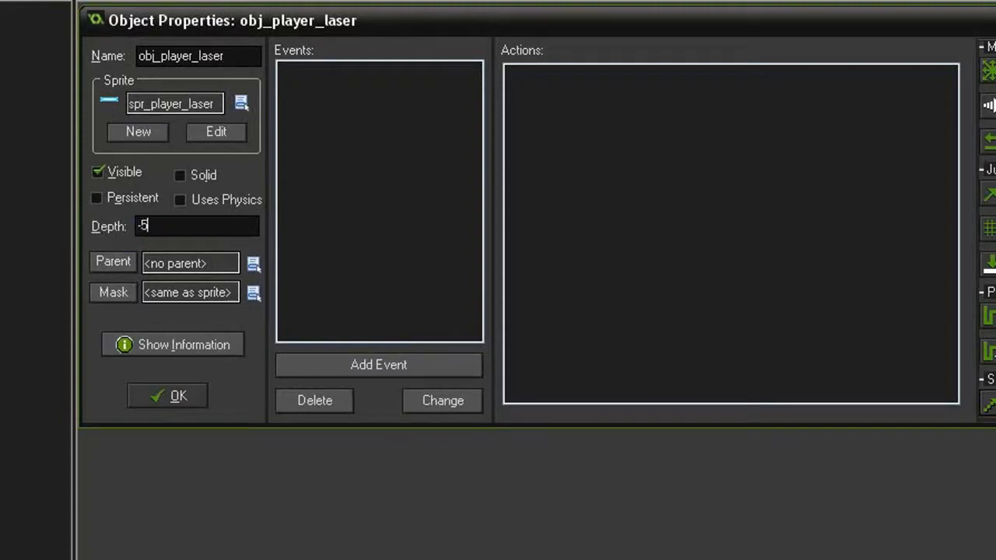
pyautogui.moveTo(268, 247)
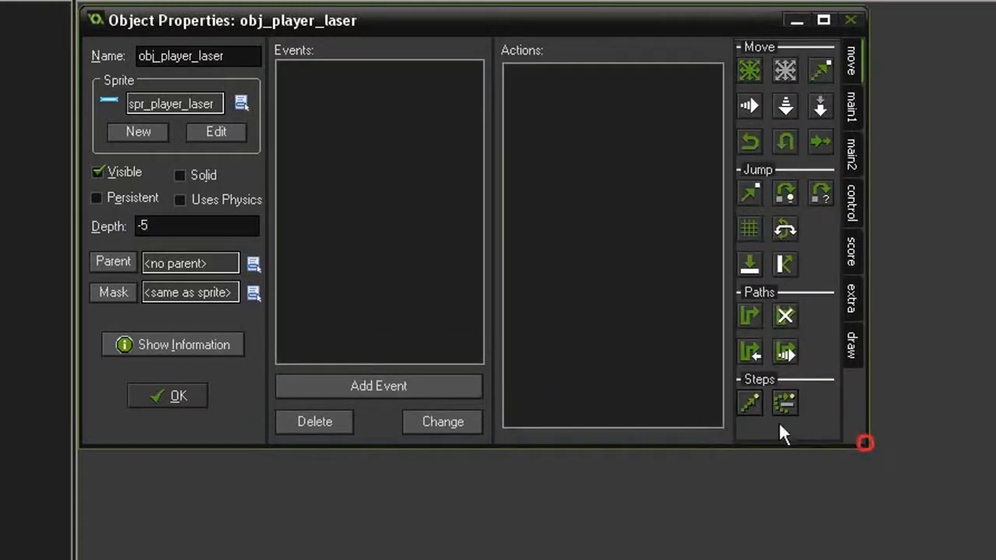
# Step: Add a Create event with a Move Fixed action heading right at speed 12
pyautogui.click(378, 386)
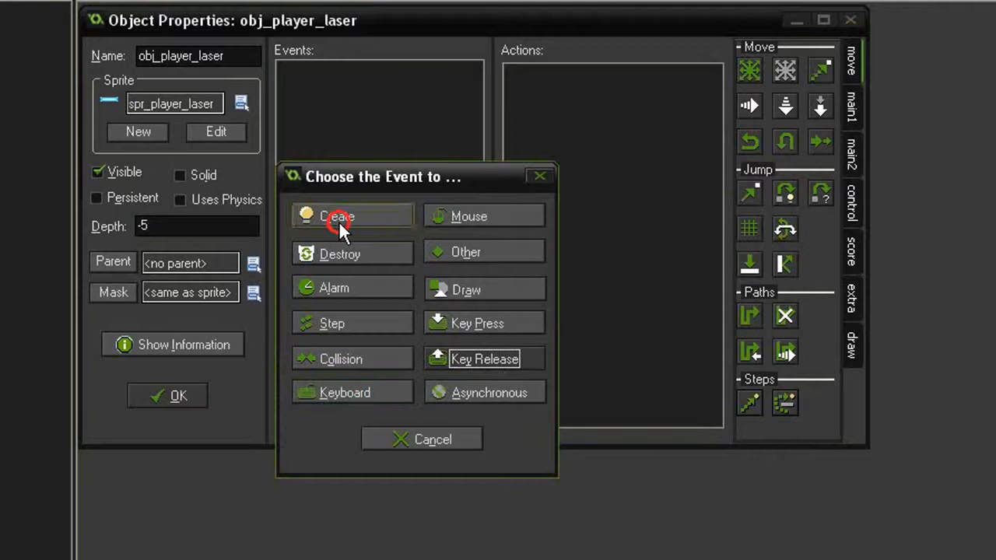
pyautogui.click(338, 216)
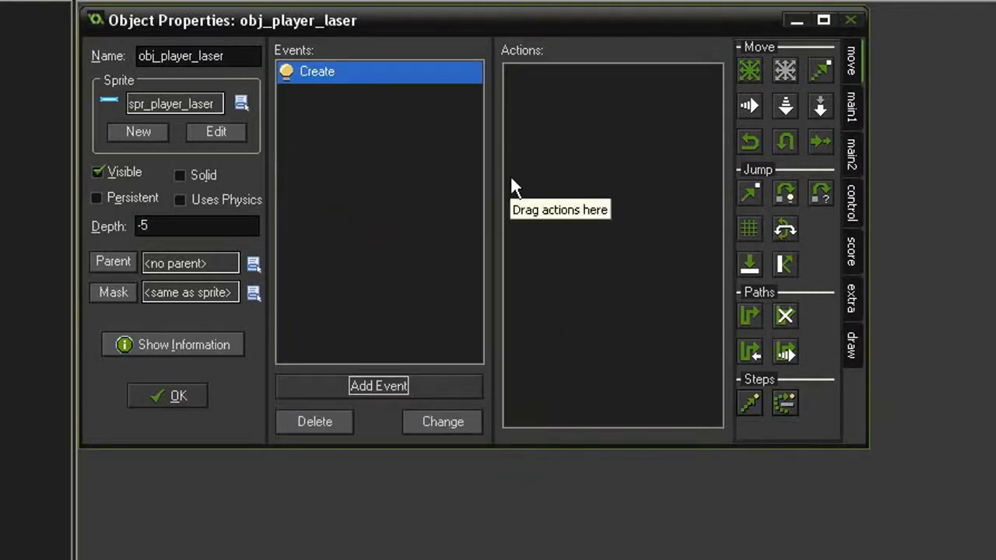
pyautogui.moveTo(751, 72)
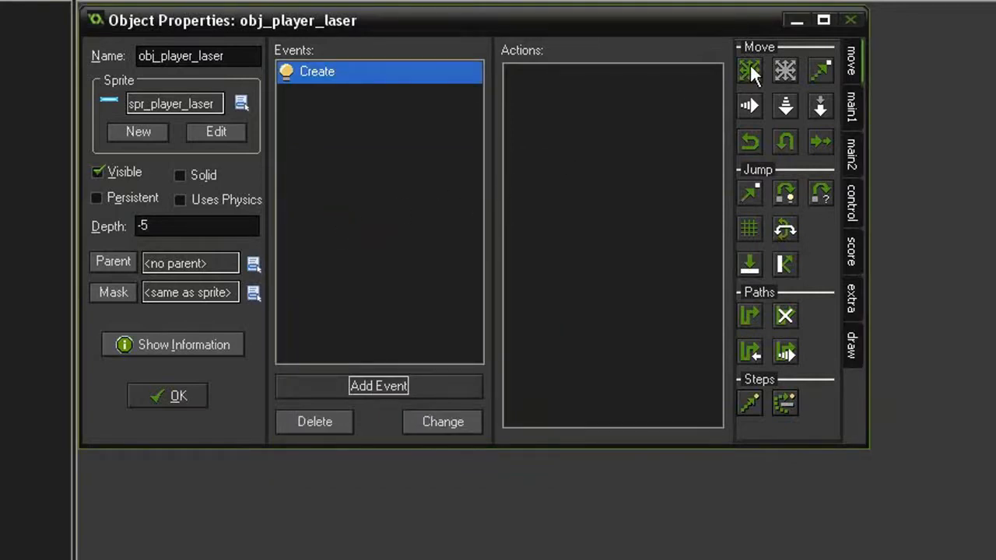
pyautogui.click(750, 68)
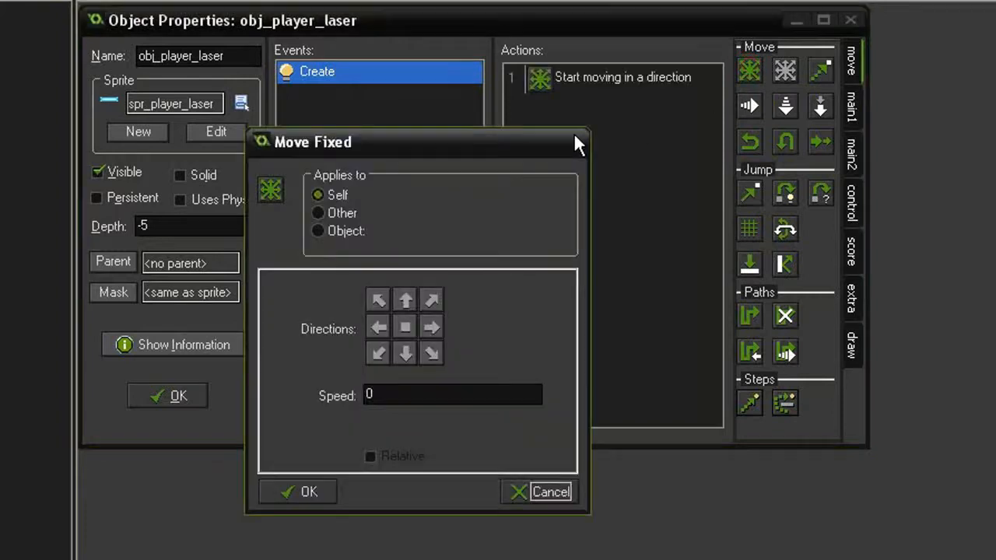
pyautogui.click(430, 326)
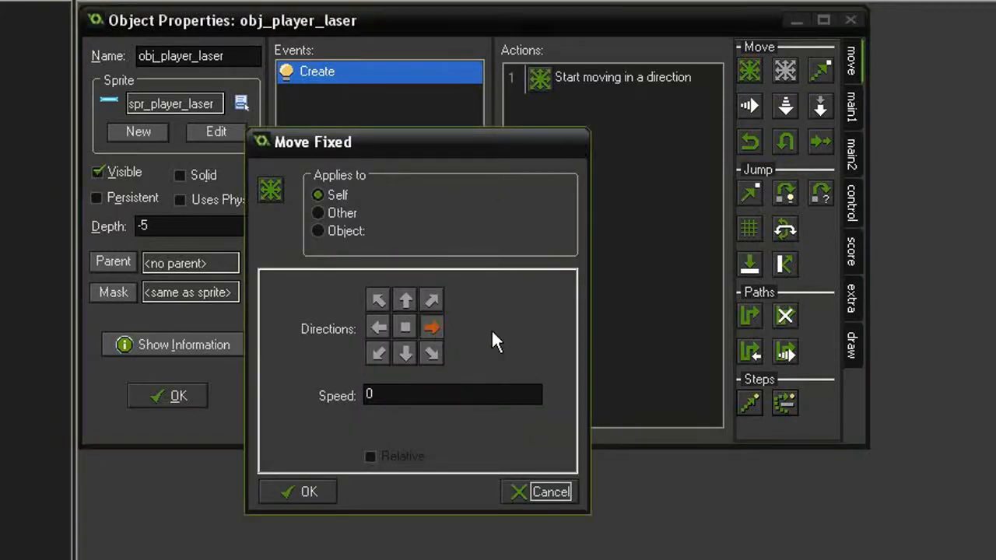
pyautogui.write('12')
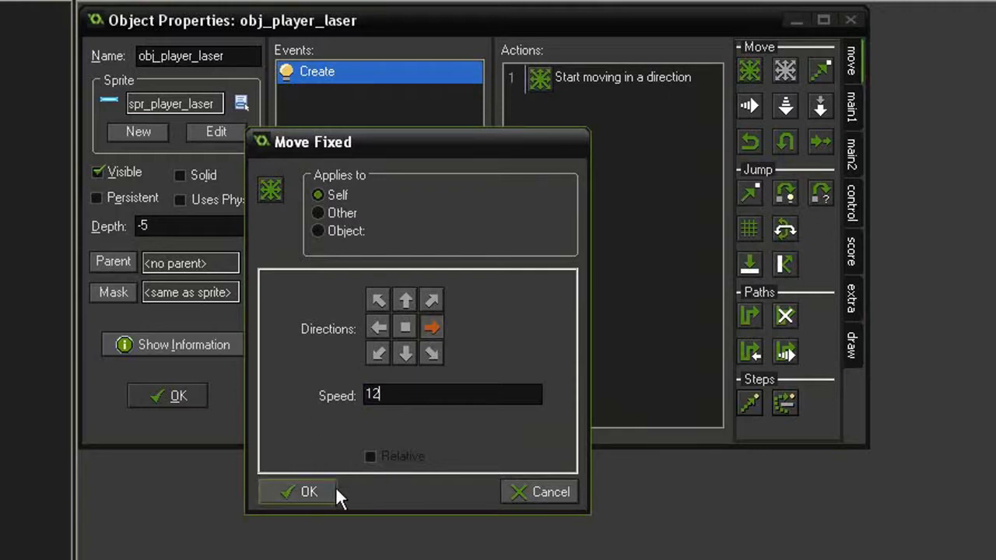
pyautogui.click(300, 491)
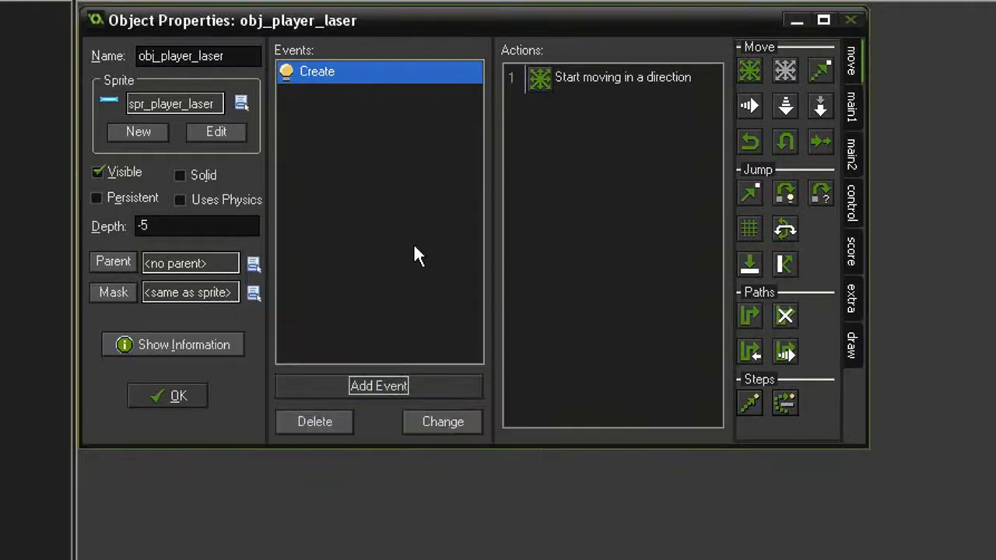
pyautogui.moveTo(389, 267)
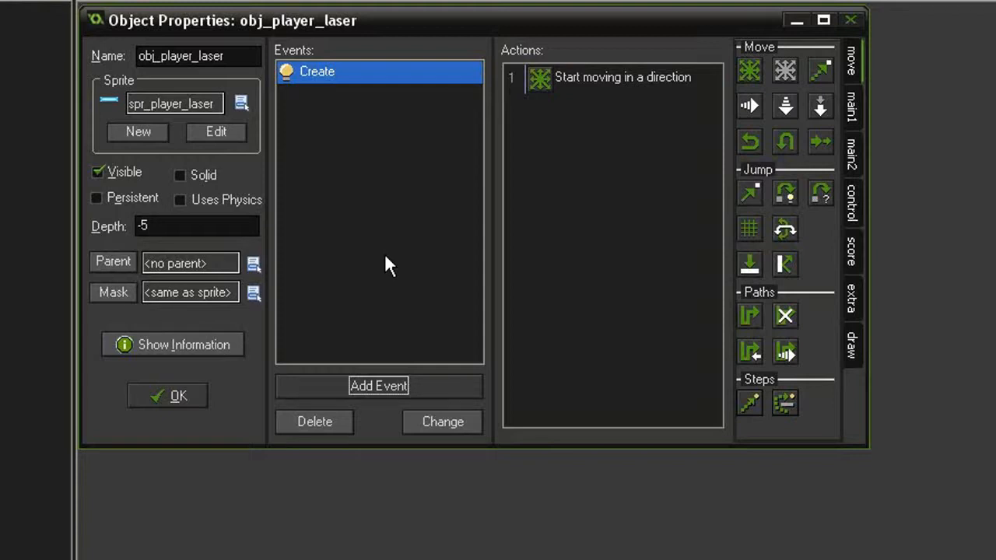
pyautogui.moveTo(393, 257)
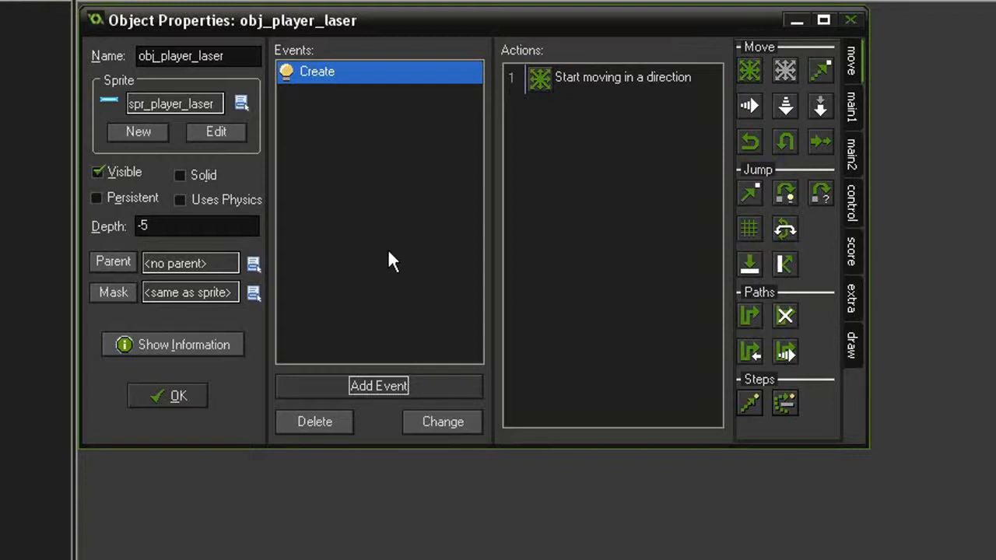
pyautogui.moveTo(542, 274)
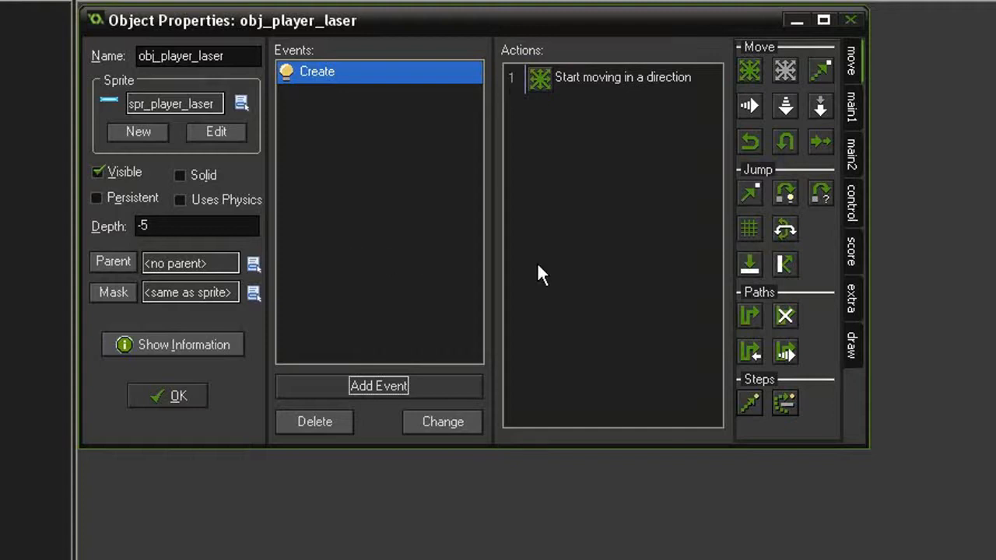
pyautogui.moveTo(390, 291)
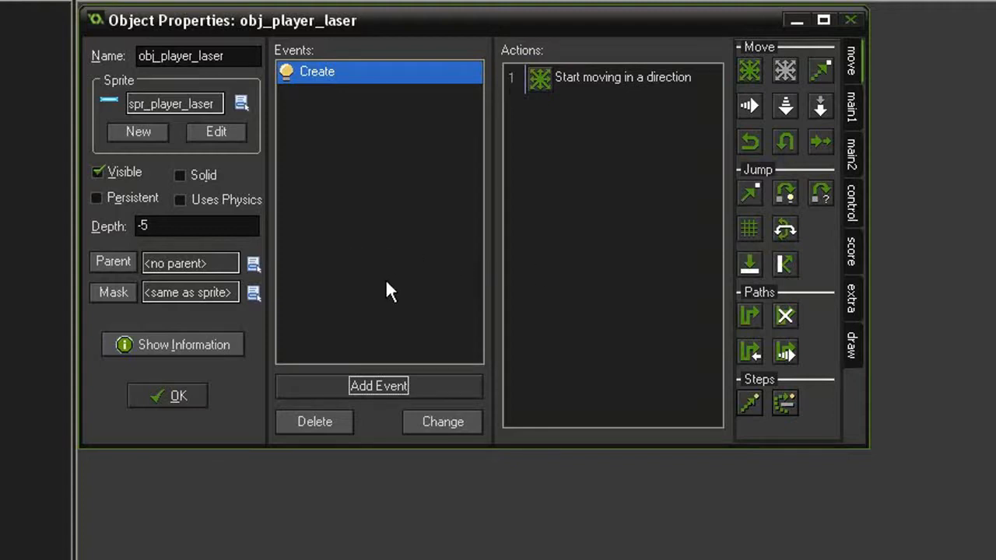
# Step: Add an Outside Room event with a Destroy Instance action applied to self
pyautogui.click(378, 386)
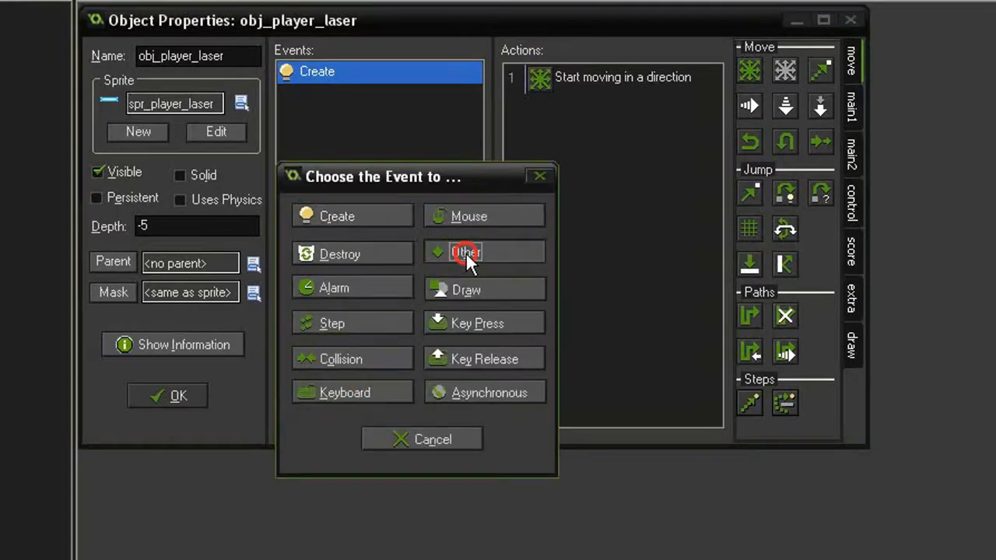
pyautogui.click(465, 253)
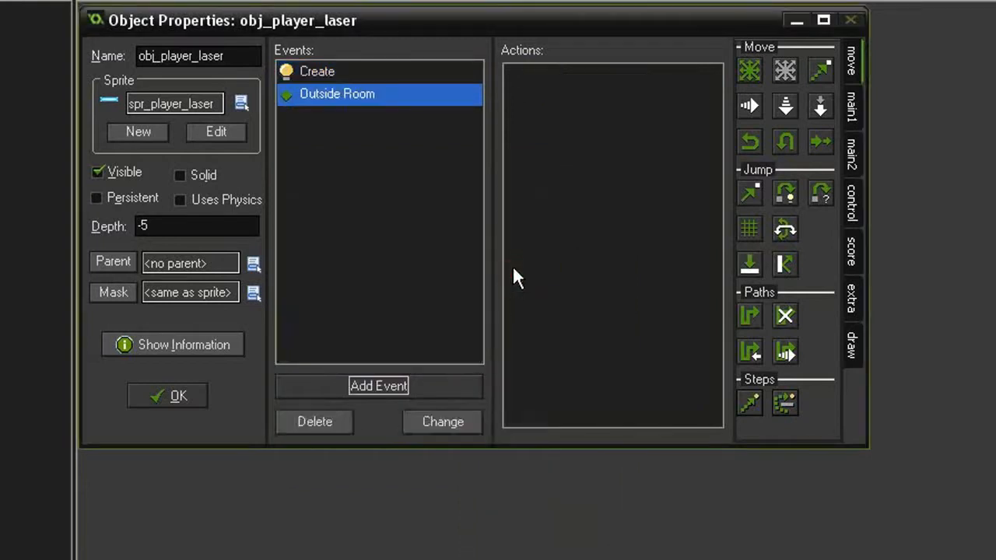
pyautogui.click(850, 109)
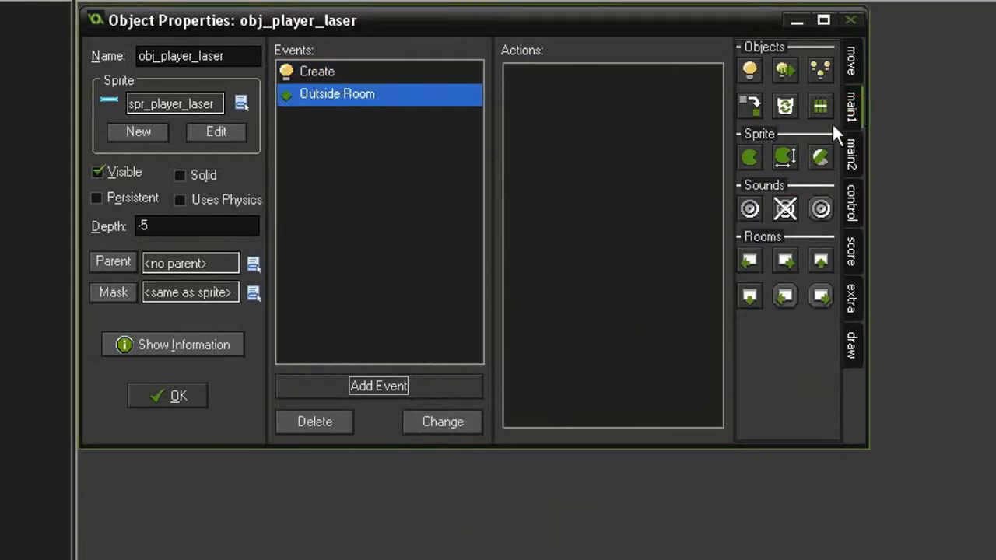
pyautogui.moveTo(786, 105)
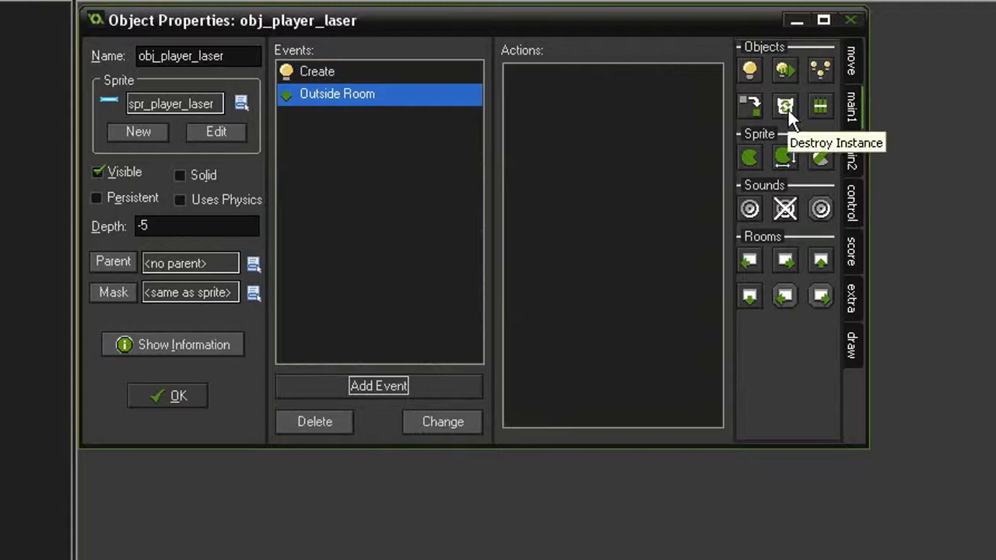
pyautogui.click(784, 105)
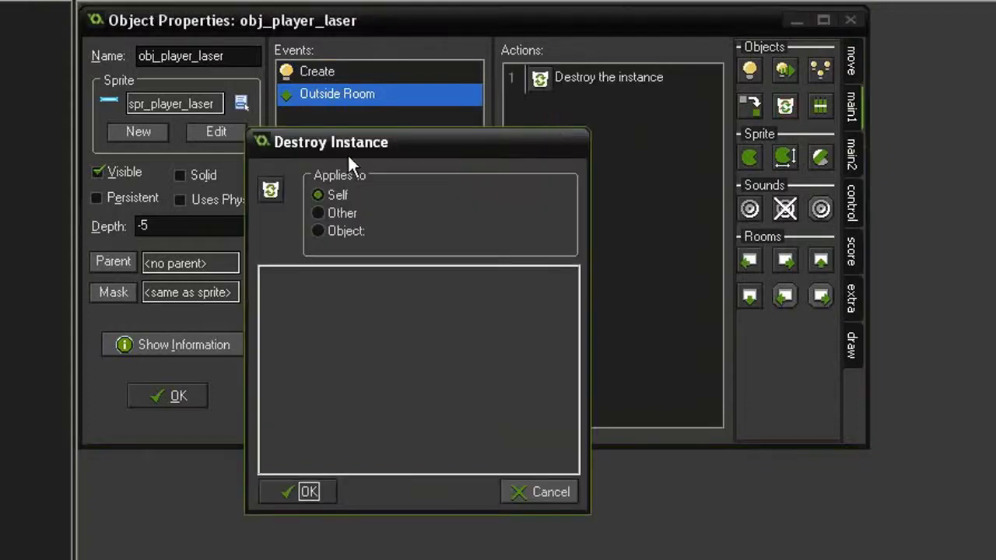
pyautogui.click(308, 491)
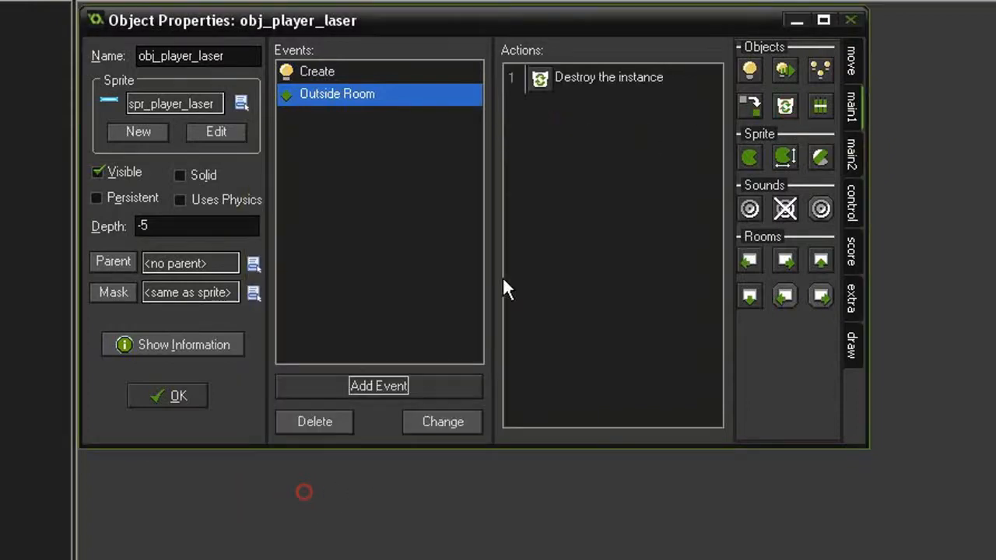
pyautogui.click(317, 71)
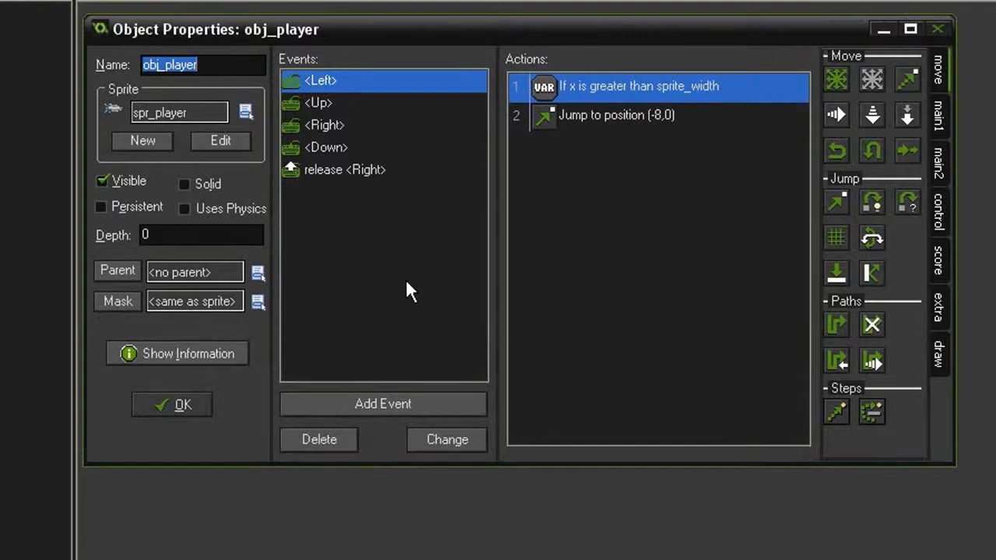
# Step: Add a Create event to obj_player that sets is_firing to false
pyautogui.click(383, 405)
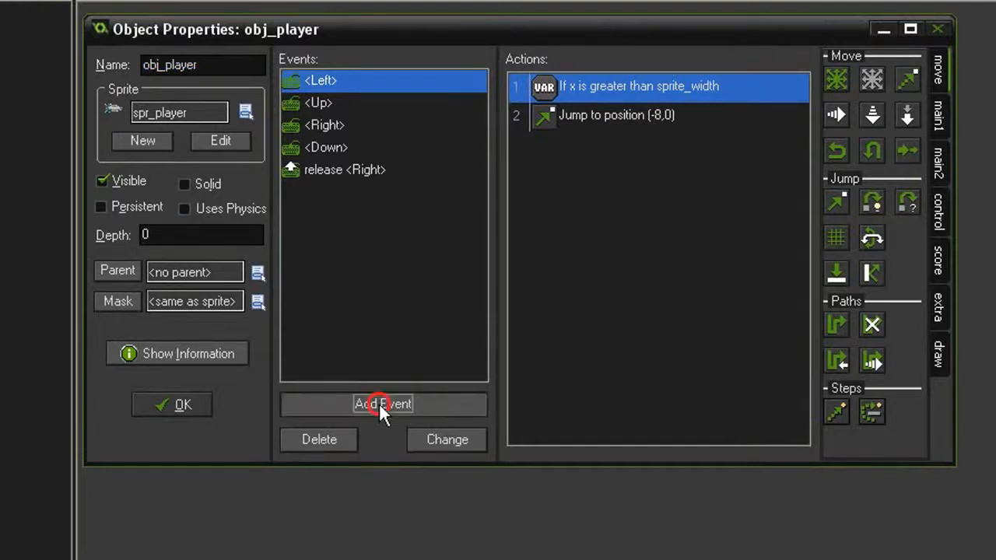
pyautogui.click(382, 403)
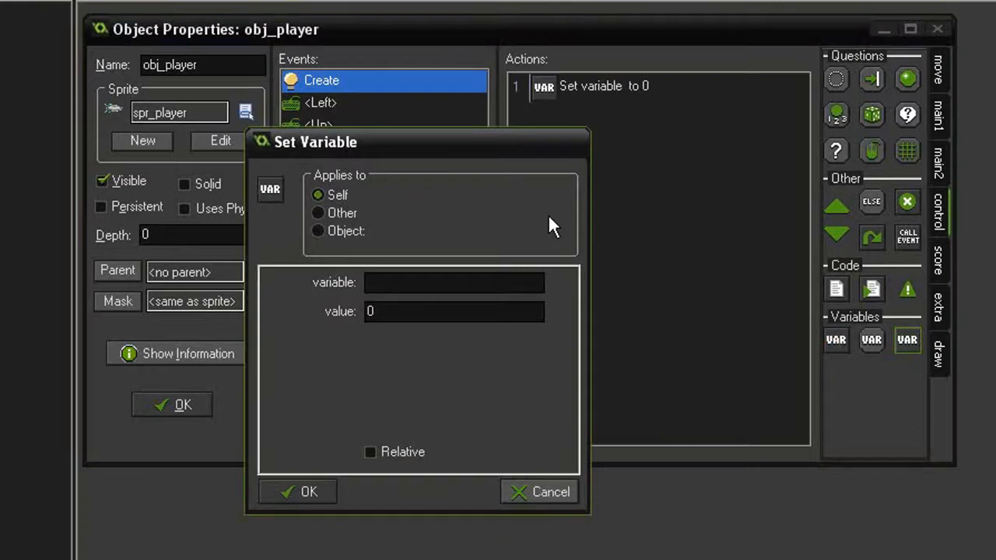
pyautogui.write('is_fir')
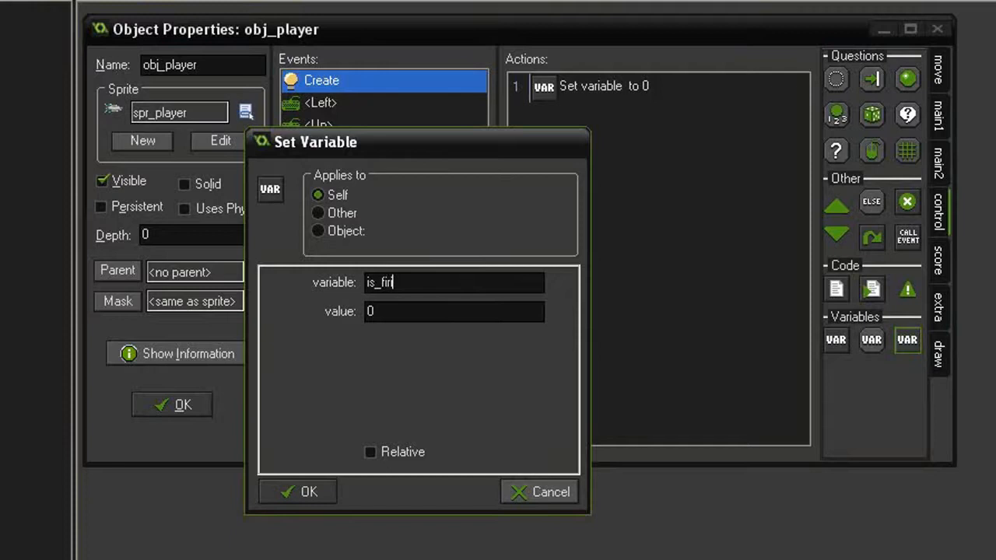
pyautogui.write('ing')
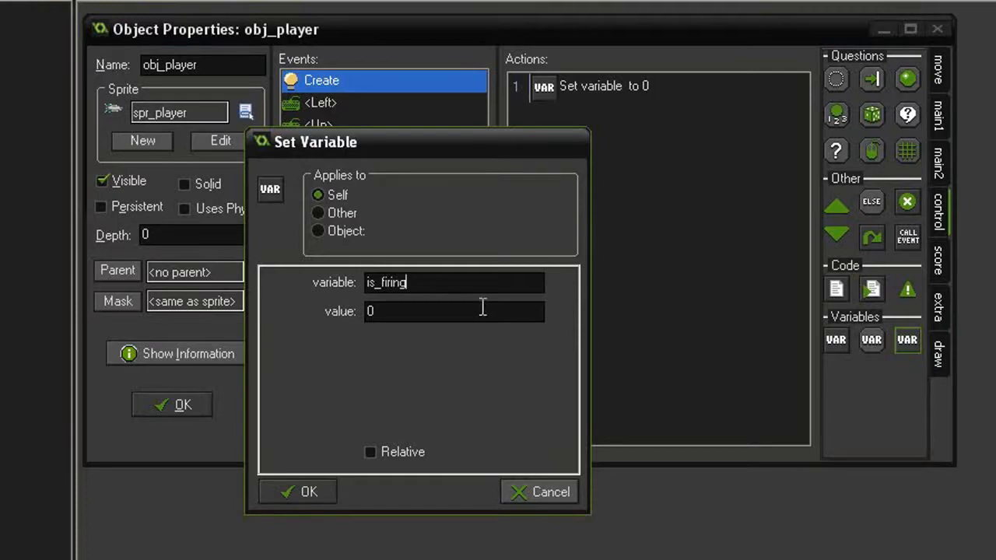
pyautogui.write('fa')
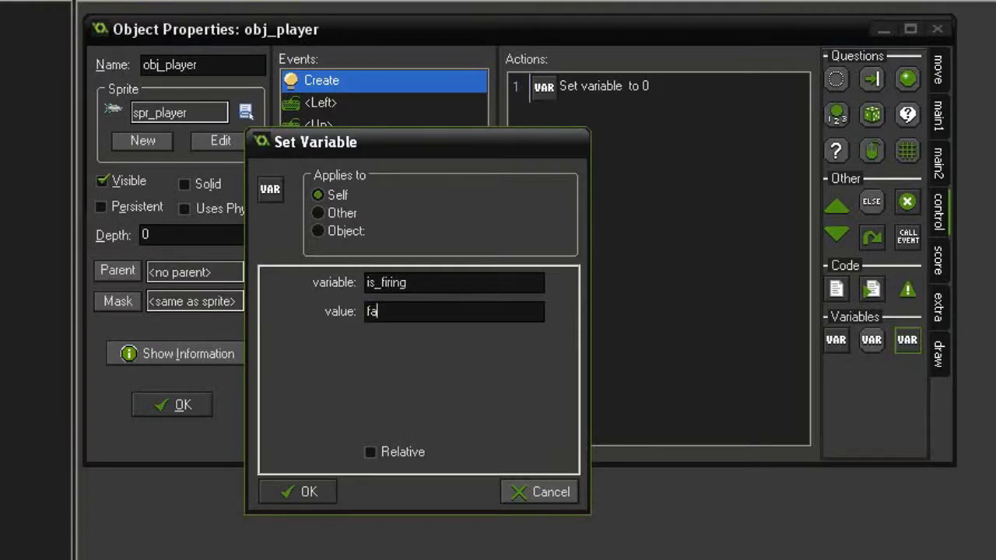
pyautogui.write('lse')
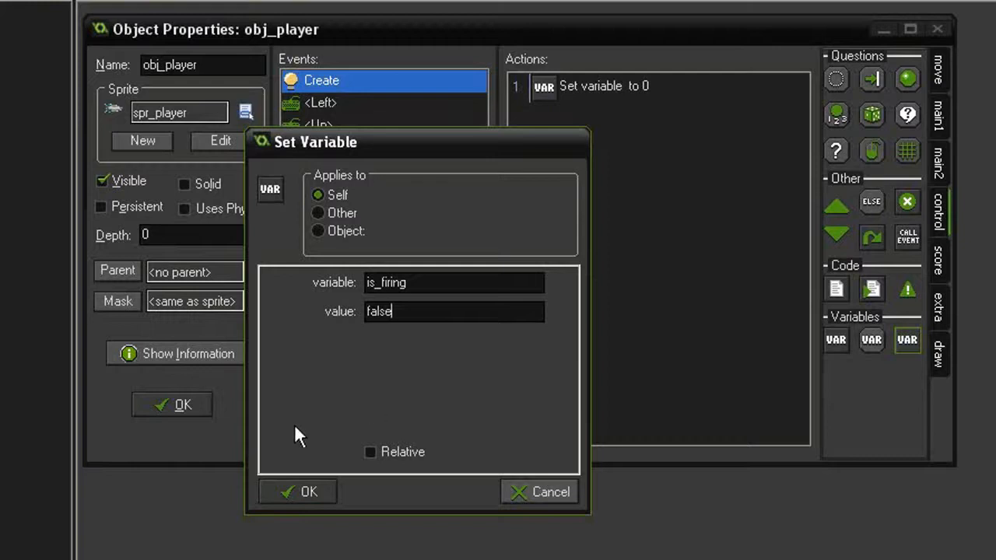
pyautogui.click(296, 491)
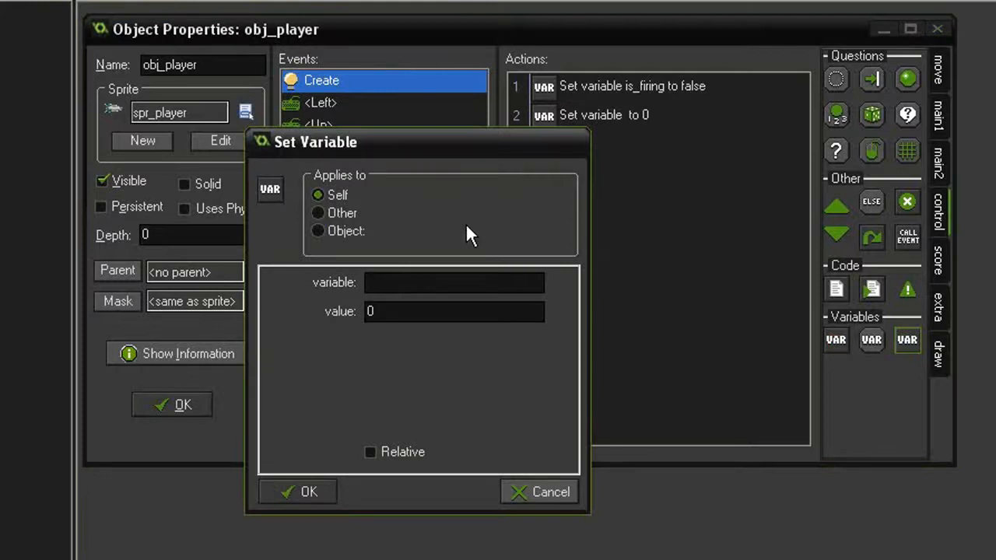
# Step: Add a second Set Variable action setting fire_rate to 10
pyautogui.write('fire_rate')
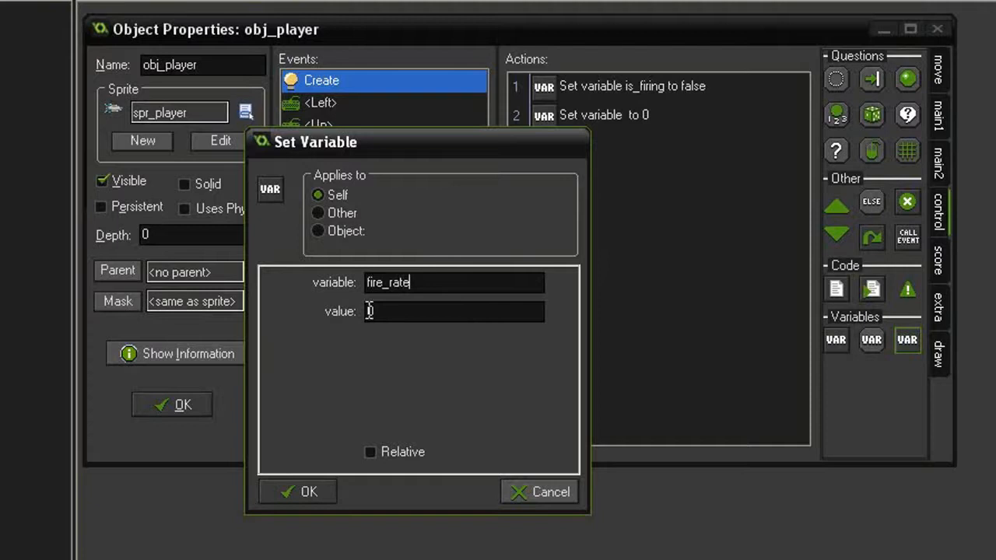
pyautogui.write('1')
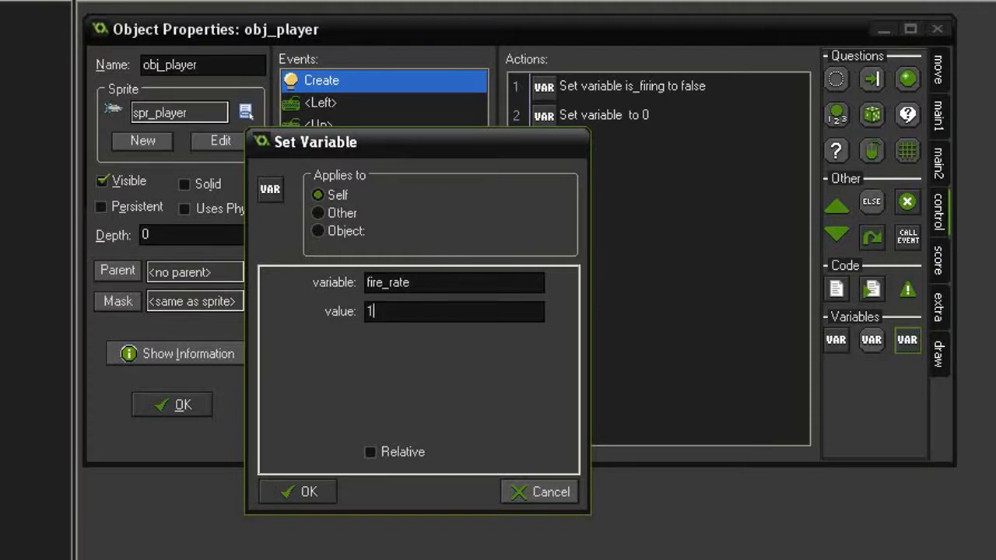
pyautogui.write('0')
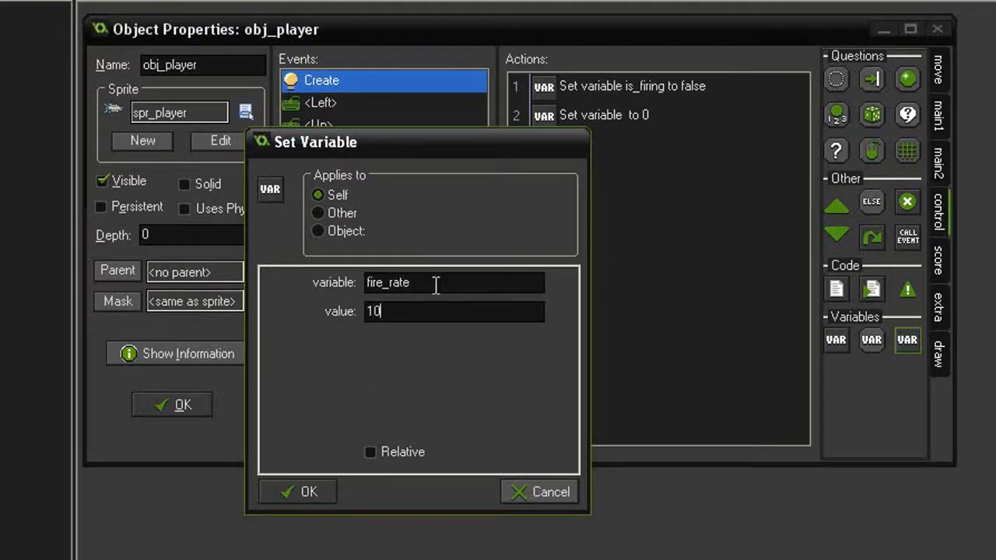
pyautogui.moveTo(430, 358)
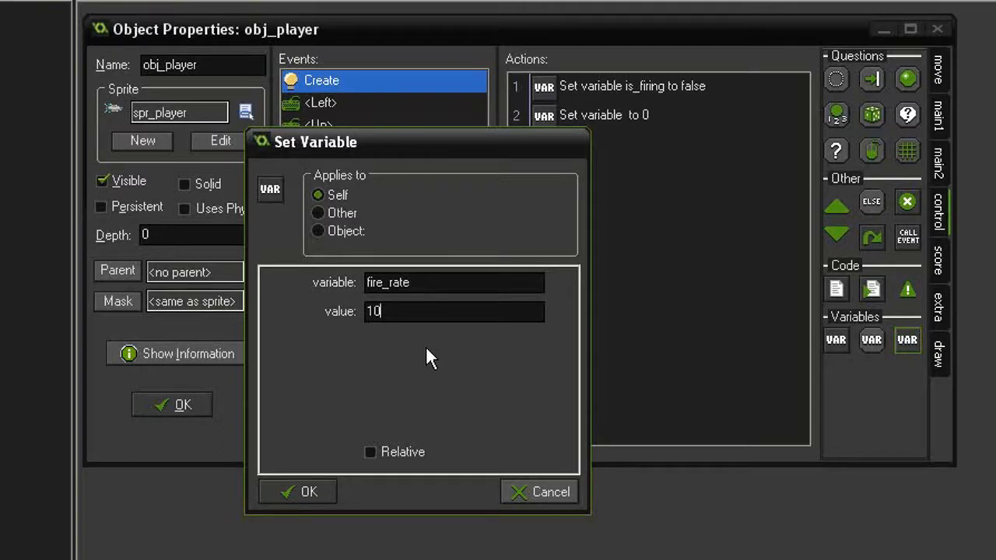
pyautogui.moveTo(485, 342)
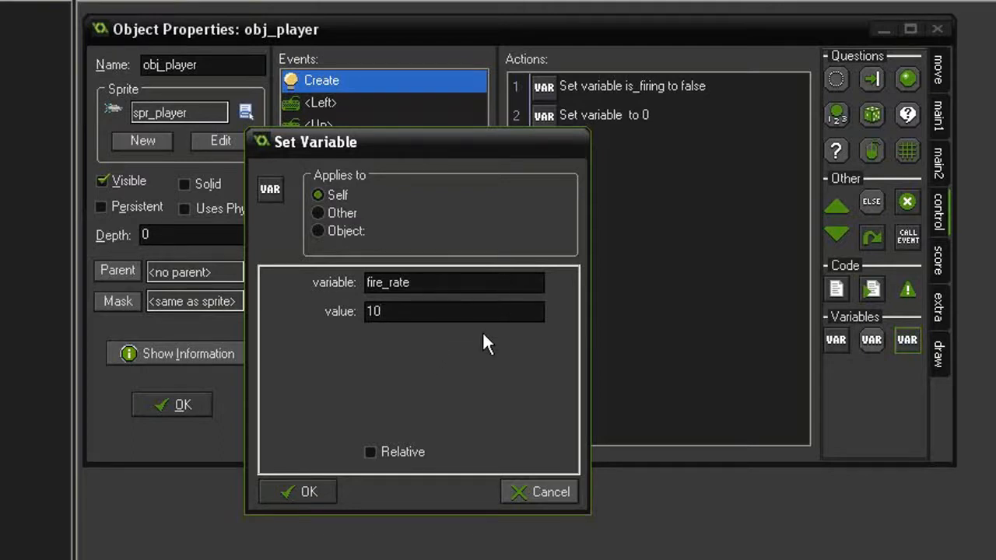
pyautogui.moveTo(471, 353)
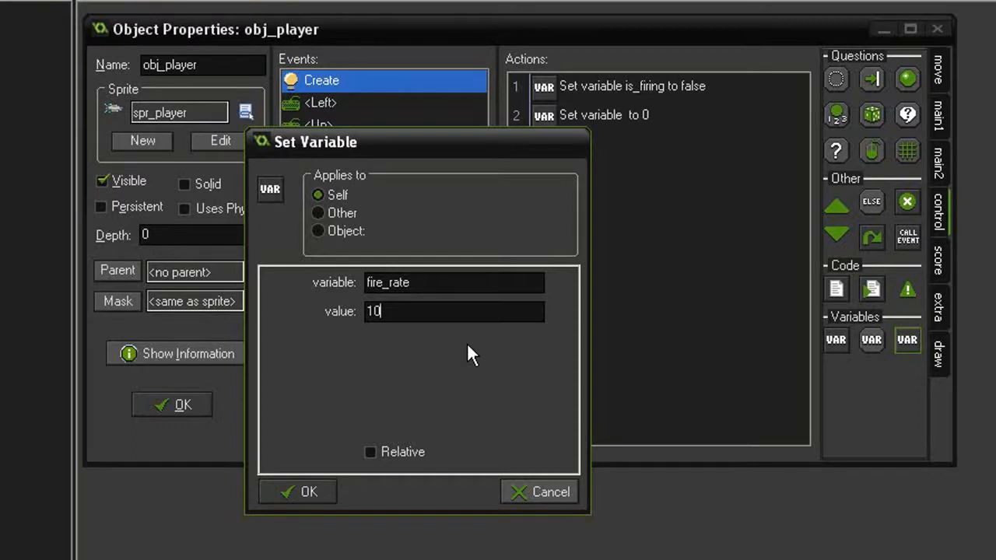
pyautogui.moveTo(436, 281)
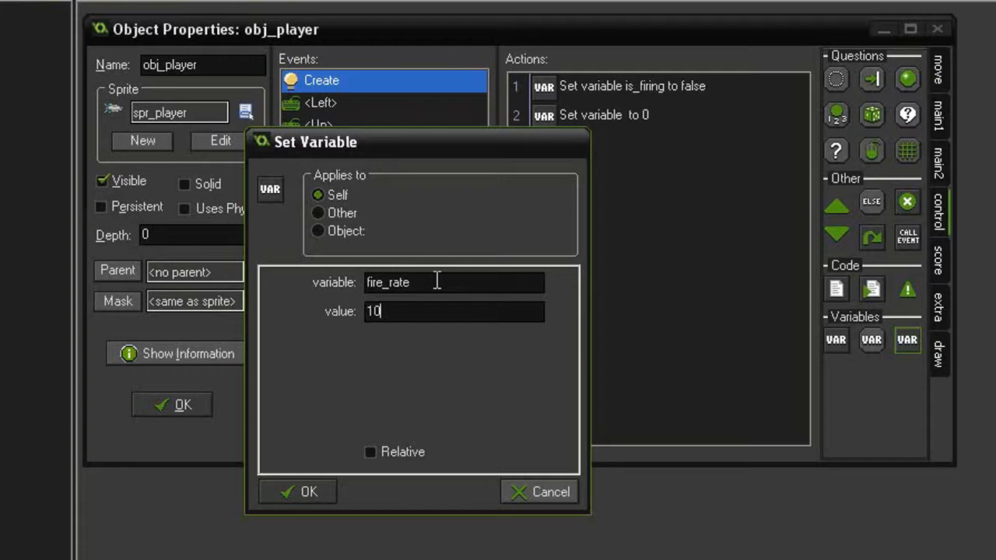
pyautogui.moveTo(394, 349)
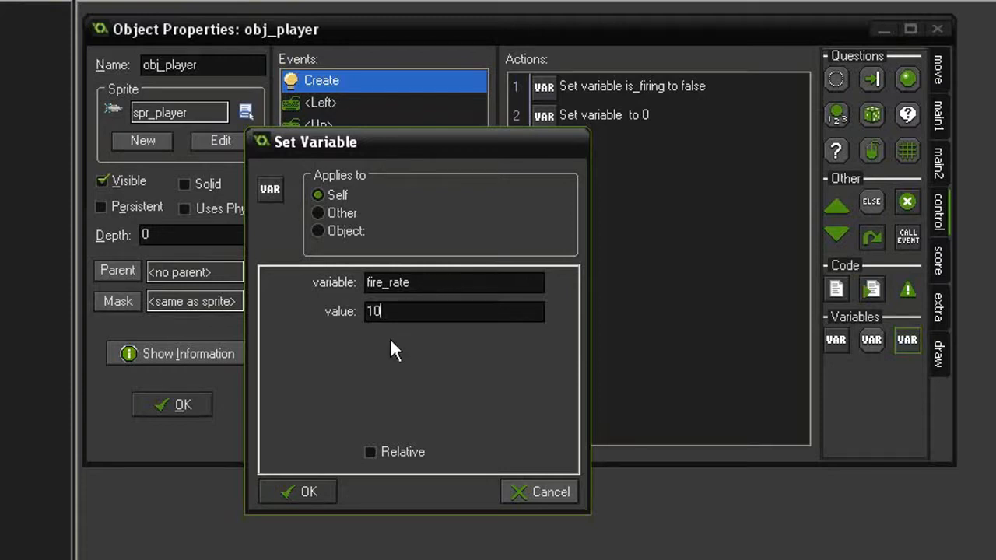
pyautogui.click(297, 492)
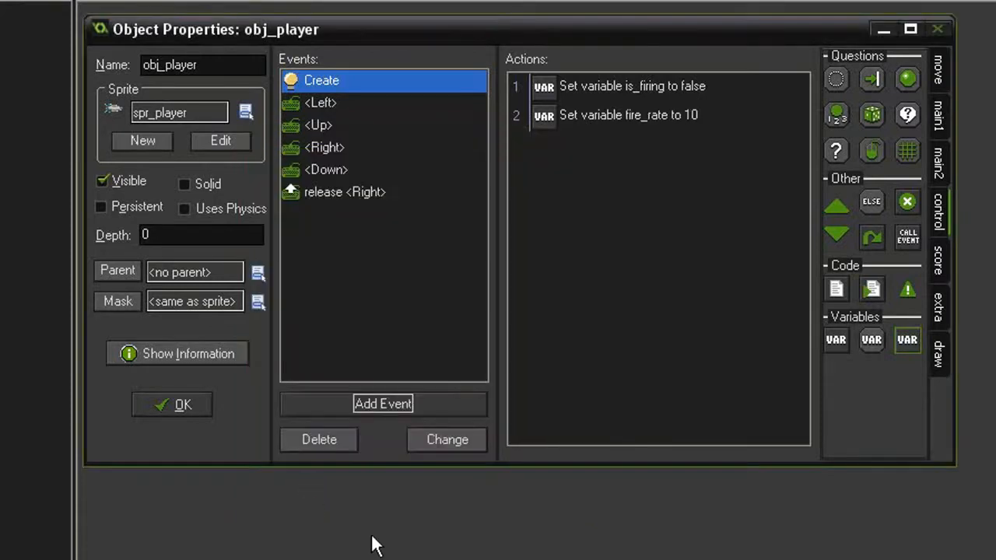
pyautogui.moveTo(382, 503)
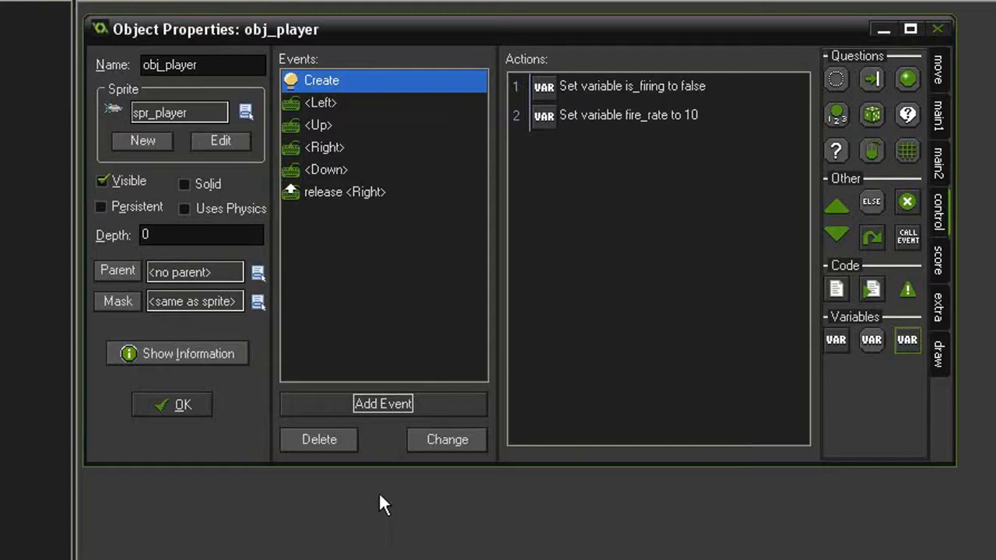
# Step: Add a Space key event that tests whether is_firing equals false
pyautogui.click(378, 406)
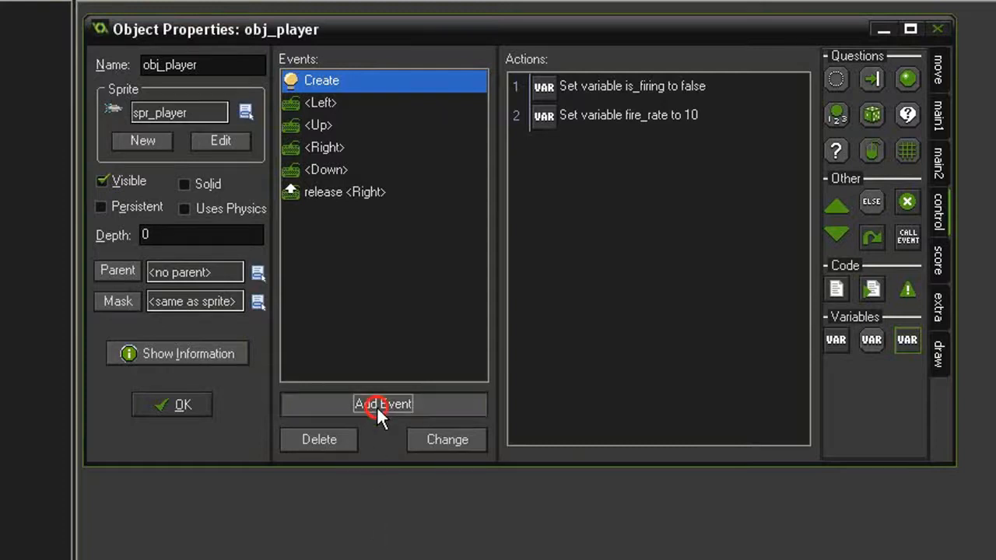
pyautogui.click(382, 403)
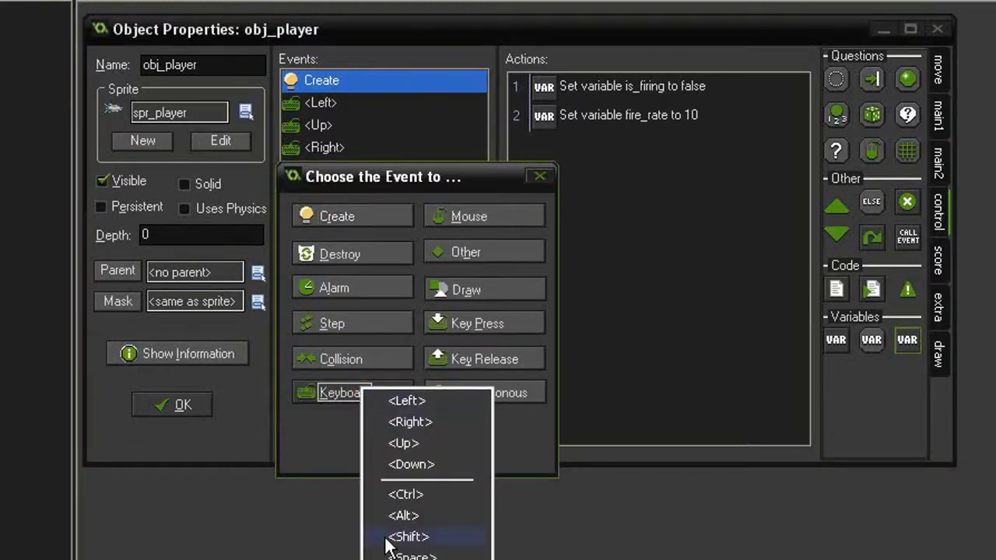
pyautogui.click(412, 555)
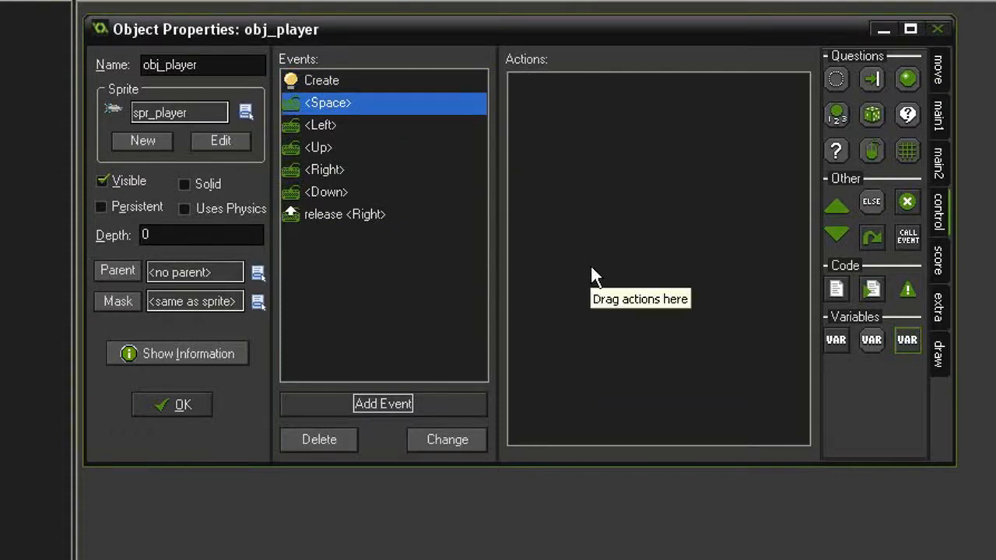
pyautogui.moveTo(384, 92)
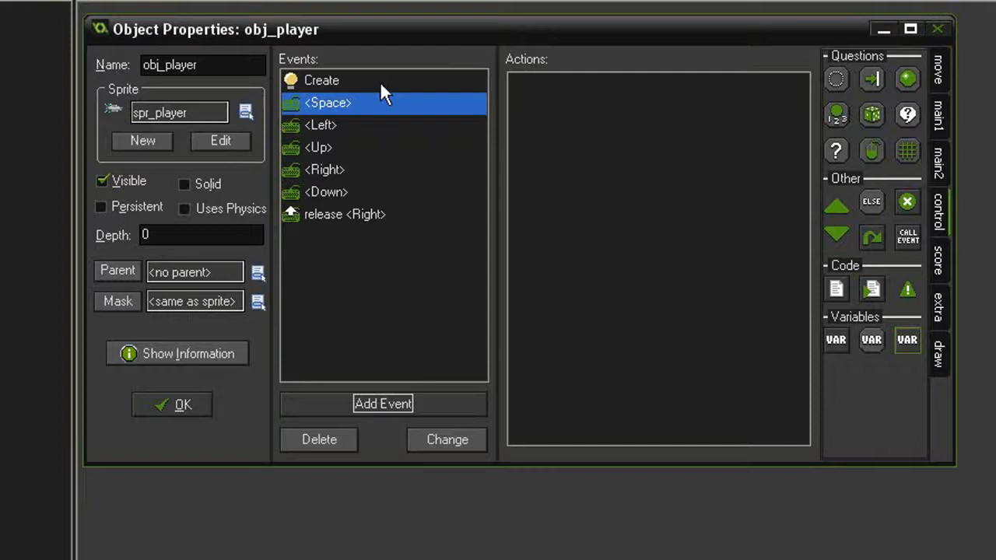
pyautogui.moveTo(609, 233)
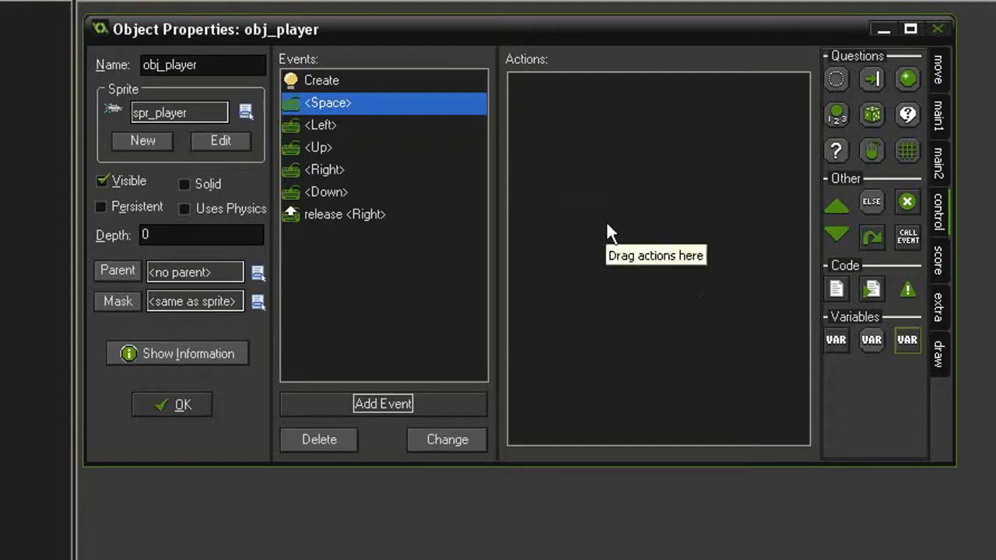
pyautogui.moveTo(634, 325)
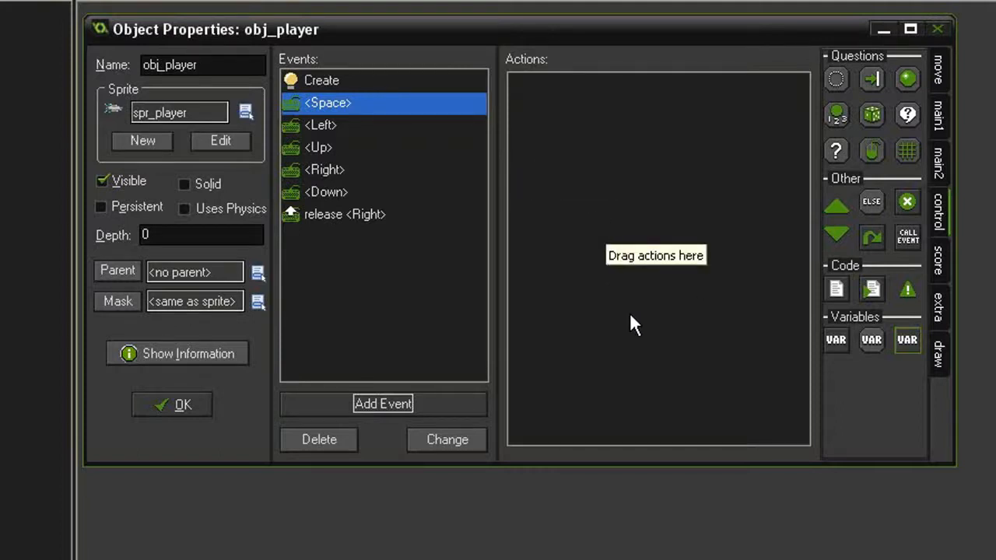
pyautogui.moveTo(870, 340)
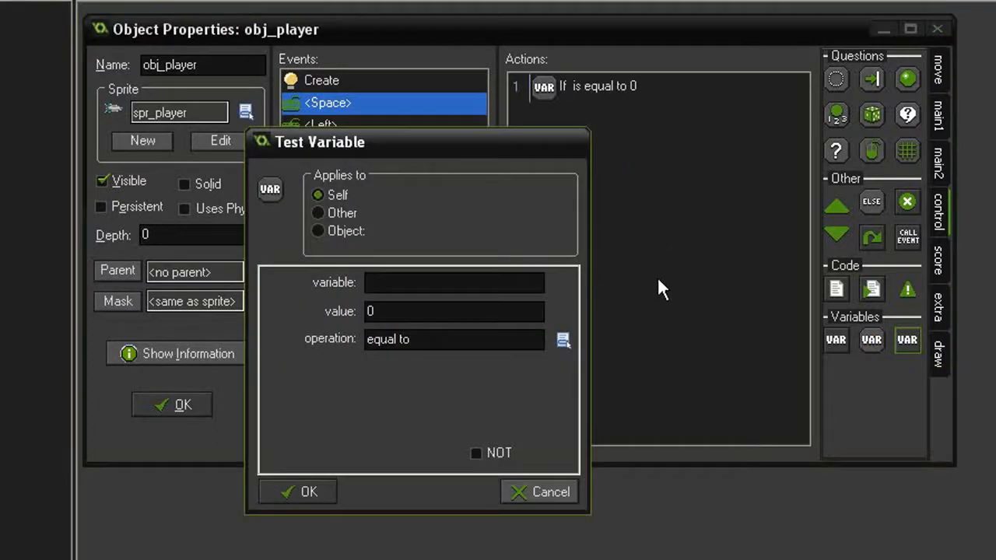
pyautogui.write('is_firing')
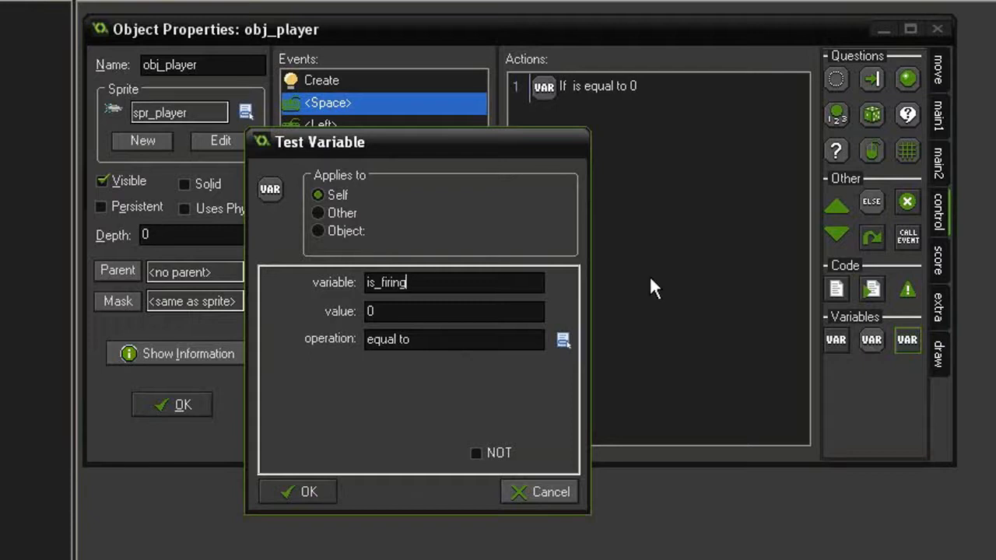
pyautogui.write('false')
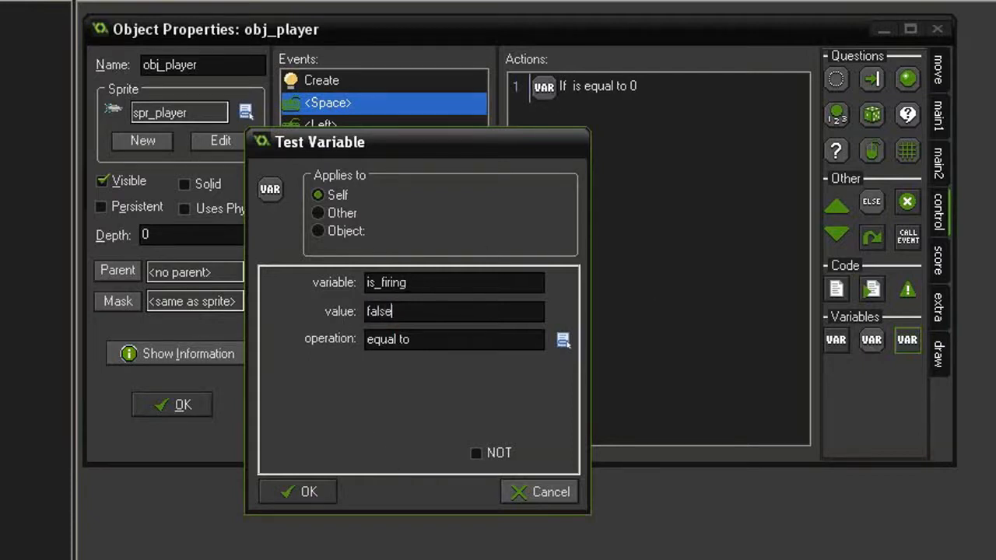
pyautogui.click(296, 492)
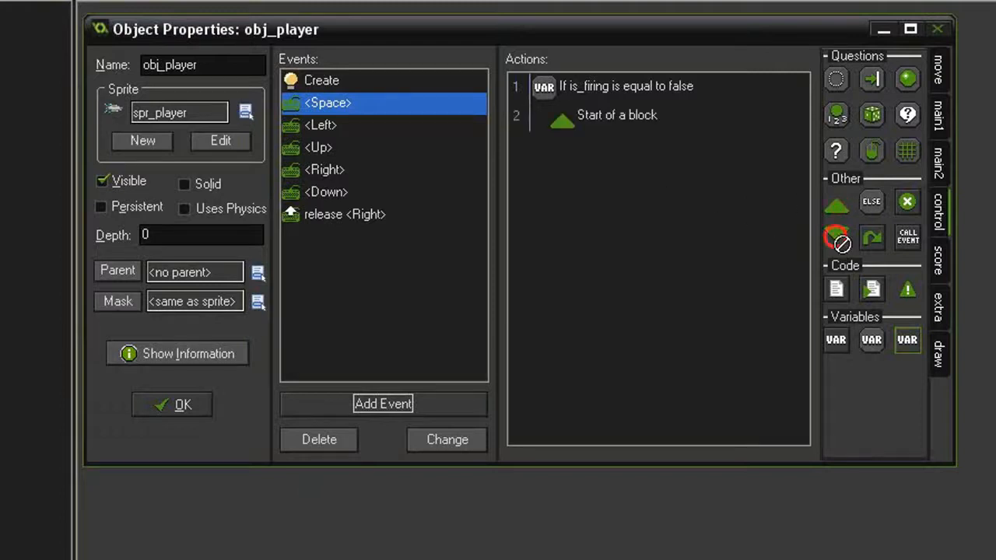
# Step: Add a block after the test that sets is_firing to true
pyautogui.click(836, 236)
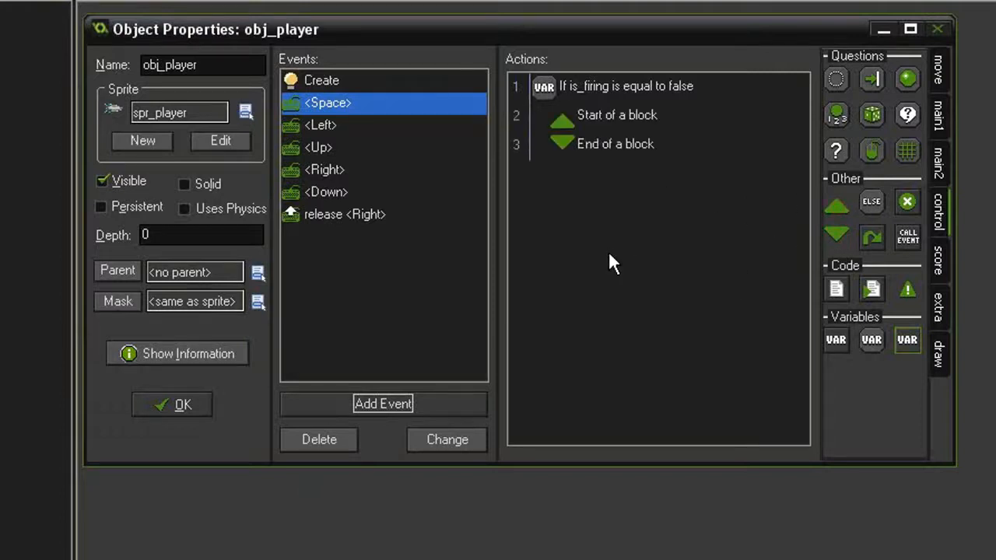
pyautogui.moveTo(656, 267)
pyautogui.write('is_firing')
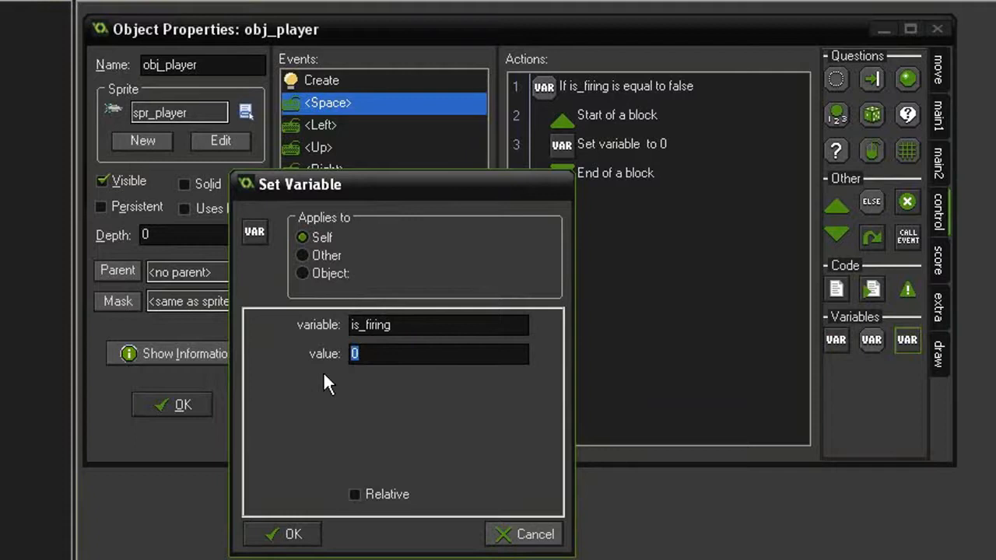
pyautogui.write('true')
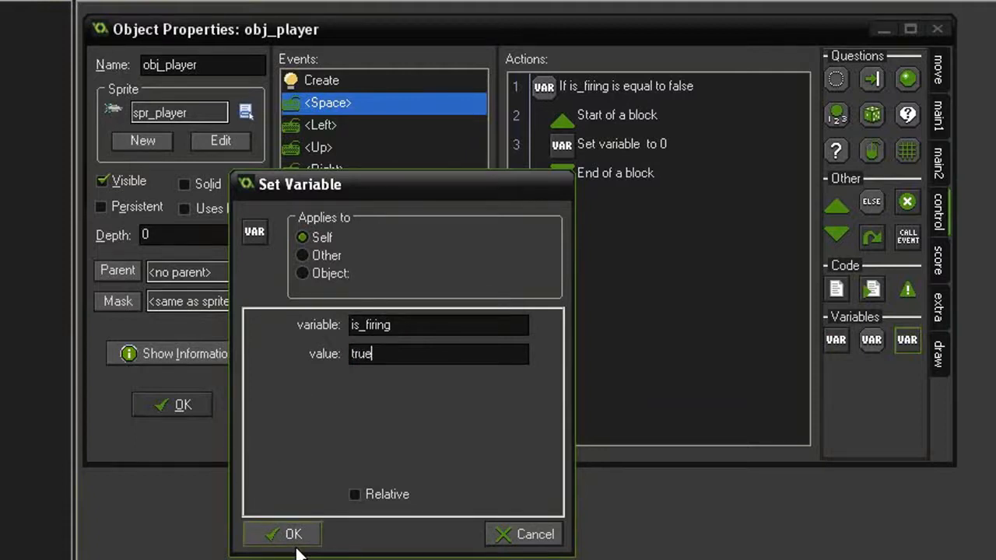
pyautogui.click(281, 533)
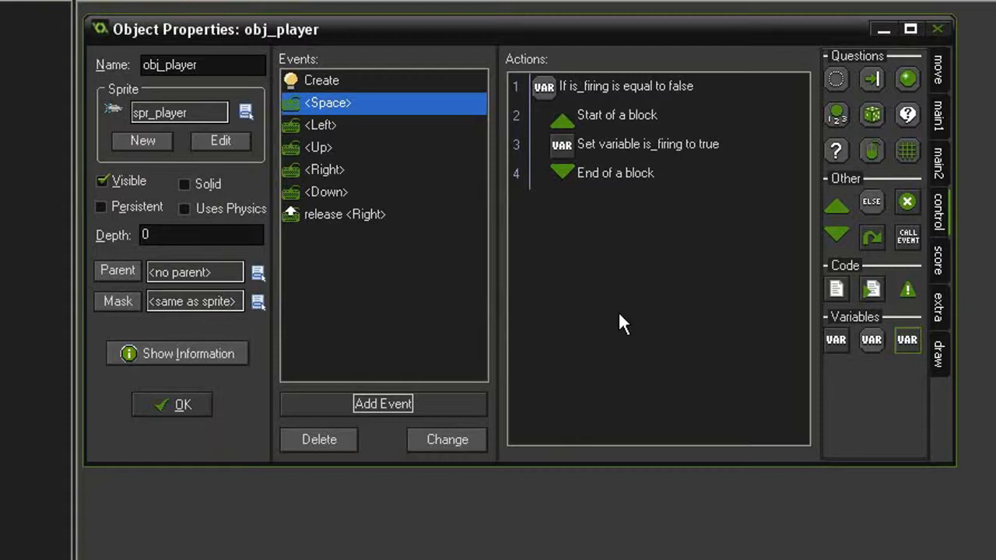
# Step: Set Alarm 0 to fire_rate and create obj_player_laser relative to the ship
pyautogui.click(937, 117)
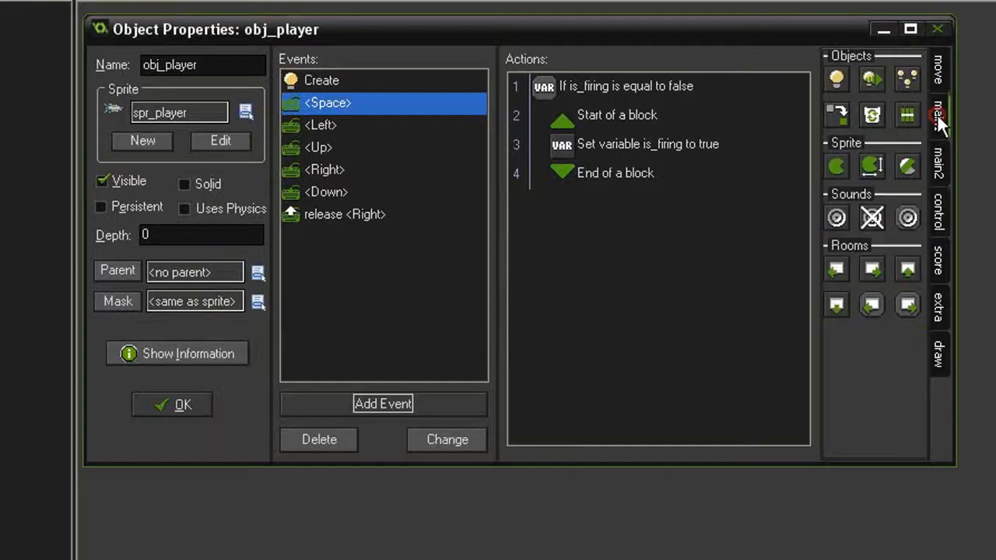
pyautogui.click(939, 160)
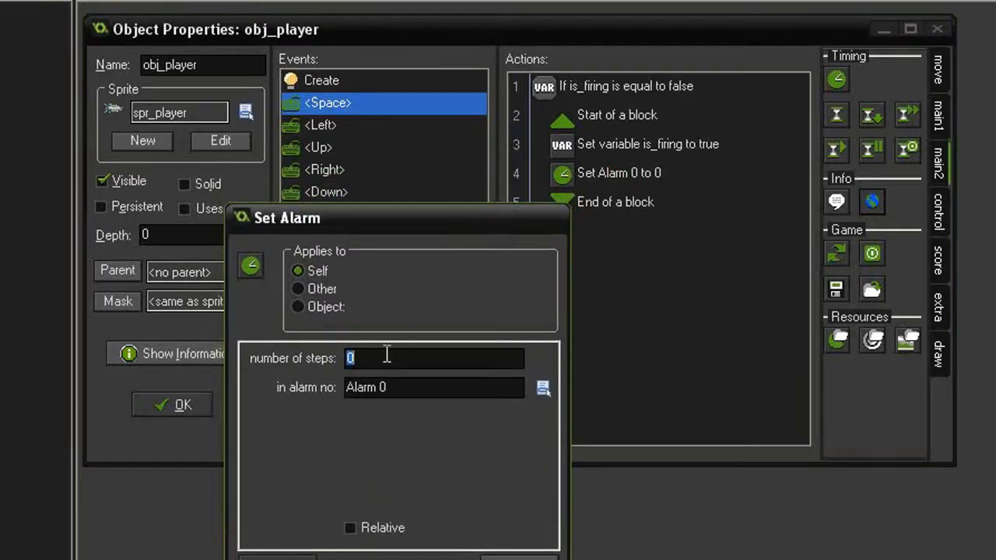
pyautogui.write('1')
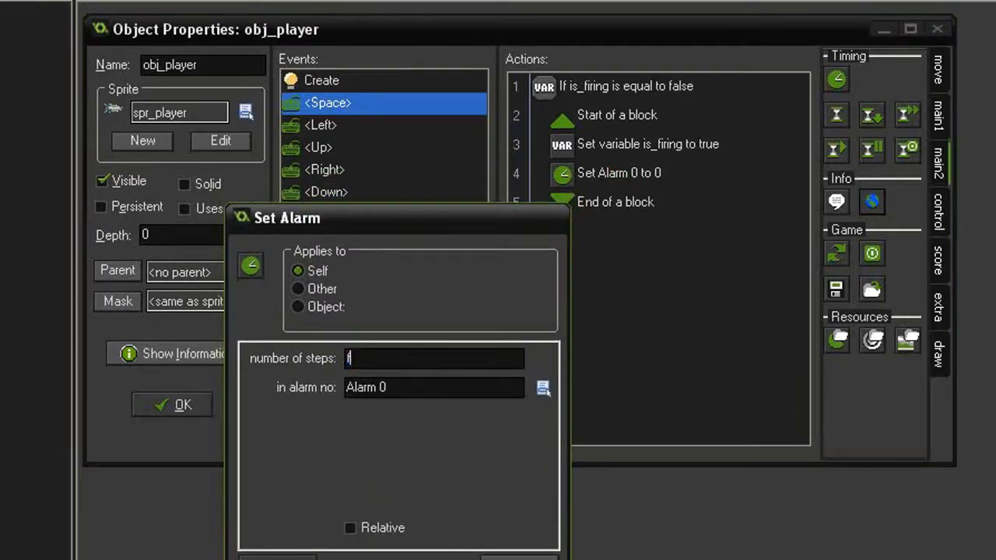
pyautogui.write('fire_rate')
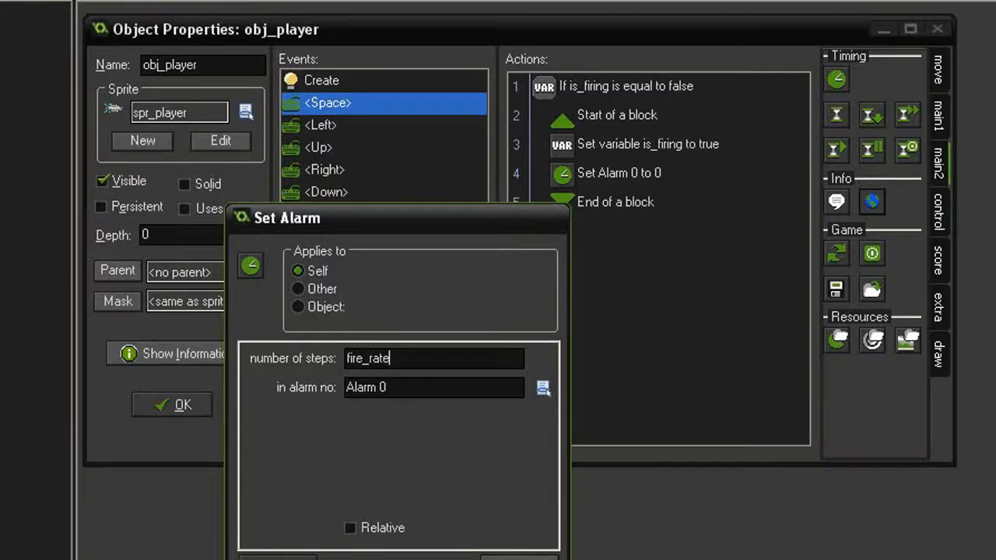
pyautogui.click(171, 404)
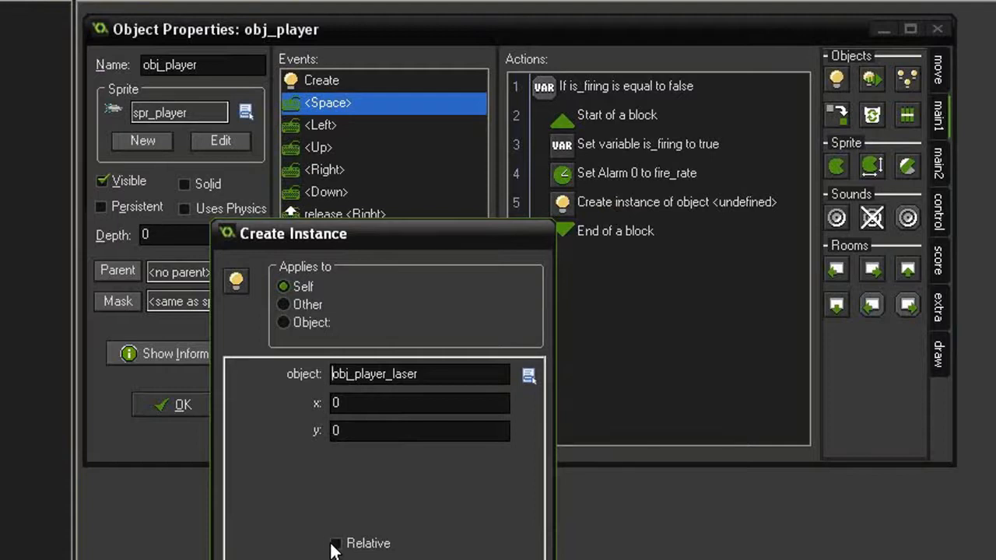
pyautogui.click(336, 543)
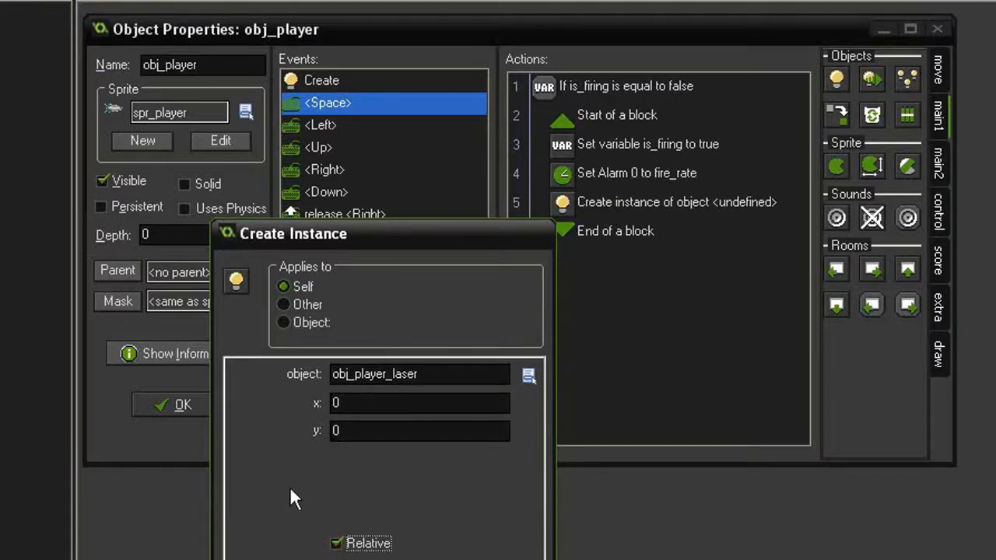
pyautogui.click(183, 405)
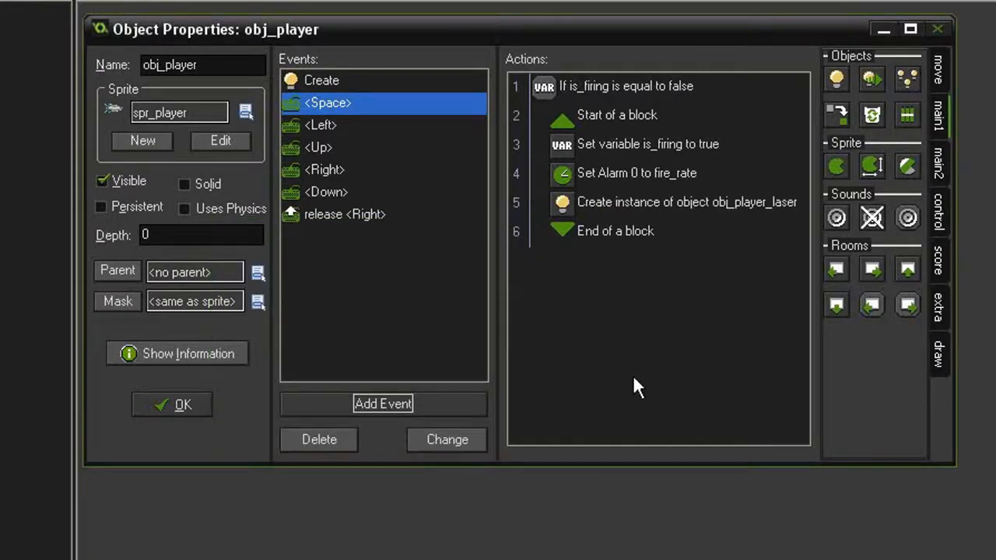
pyautogui.moveTo(632, 101)
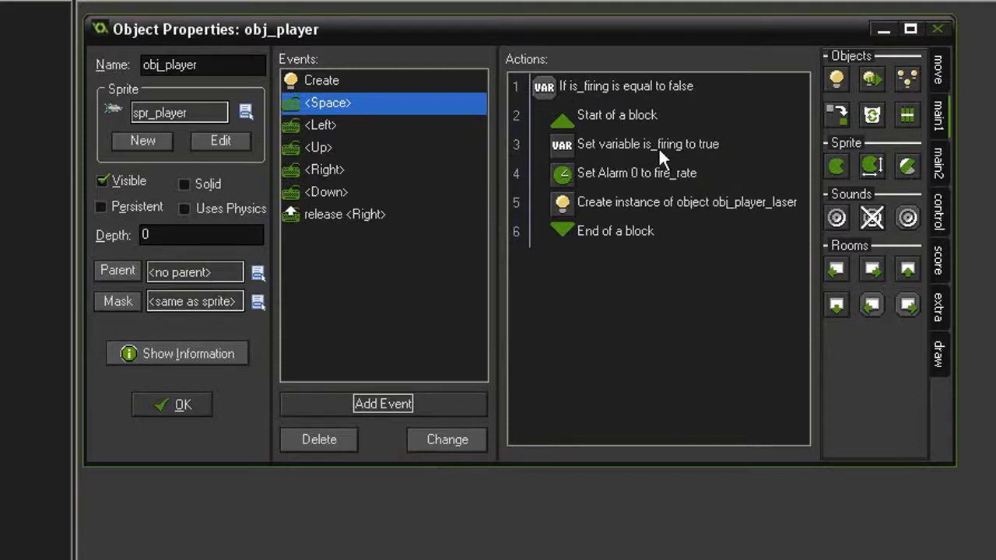
pyautogui.moveTo(637, 204)
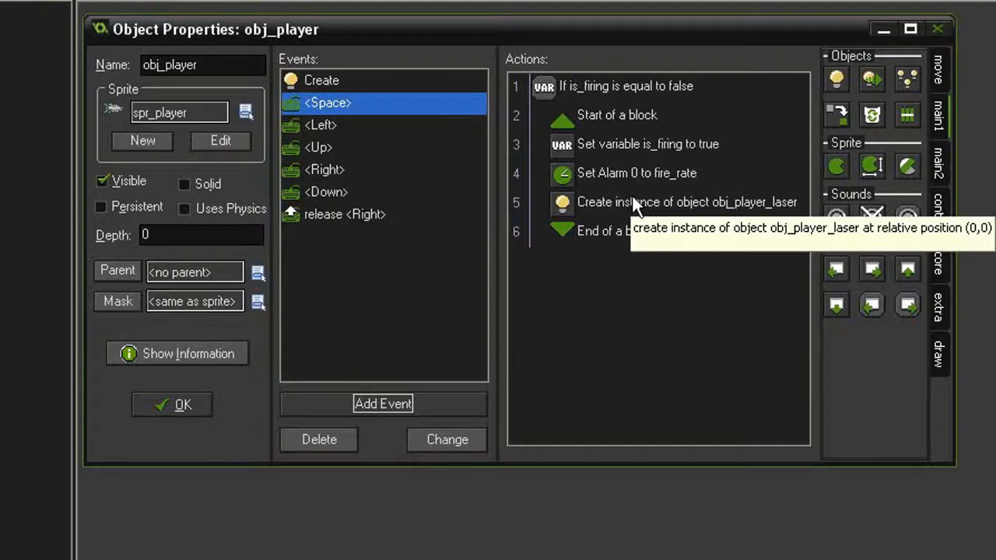
pyautogui.moveTo(642, 272)
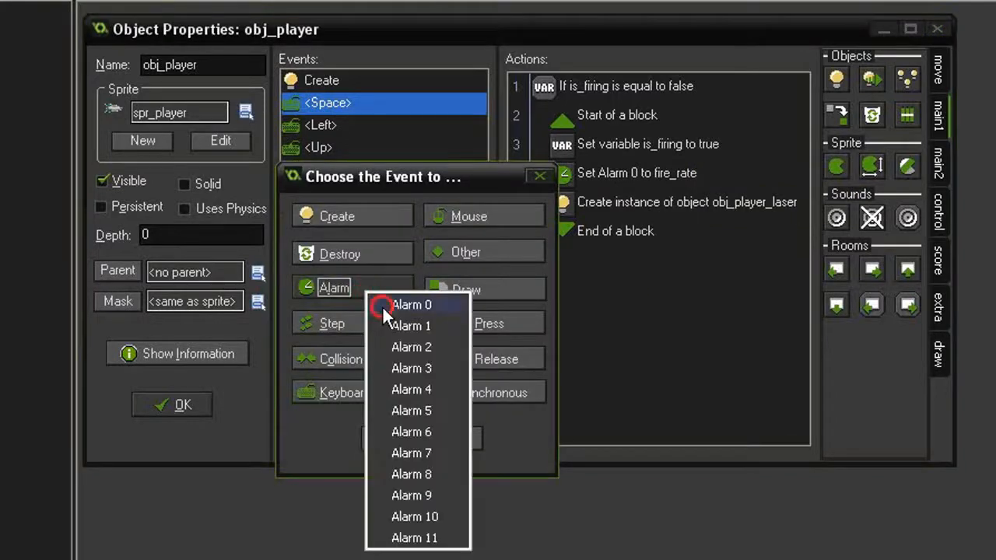
# Step: Add an Alarm 0 event with a Set Variable action making is_firing false
pyautogui.click(411, 304)
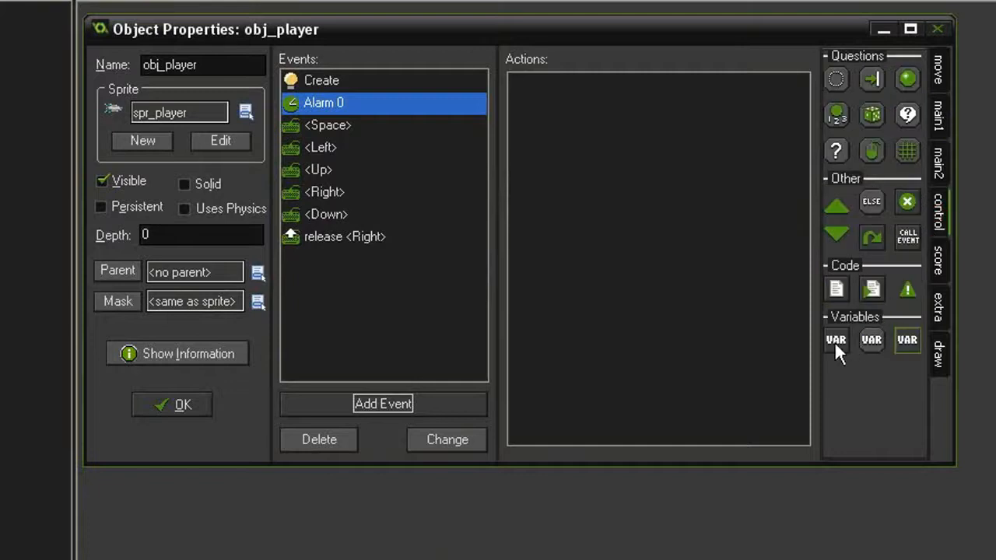
pyautogui.click(835, 339)
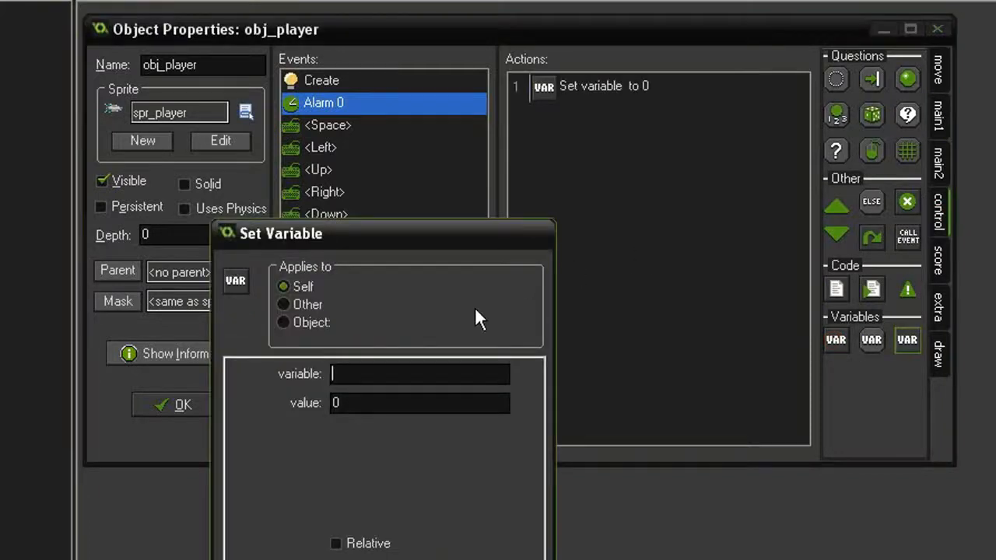
pyautogui.write('is_firing')
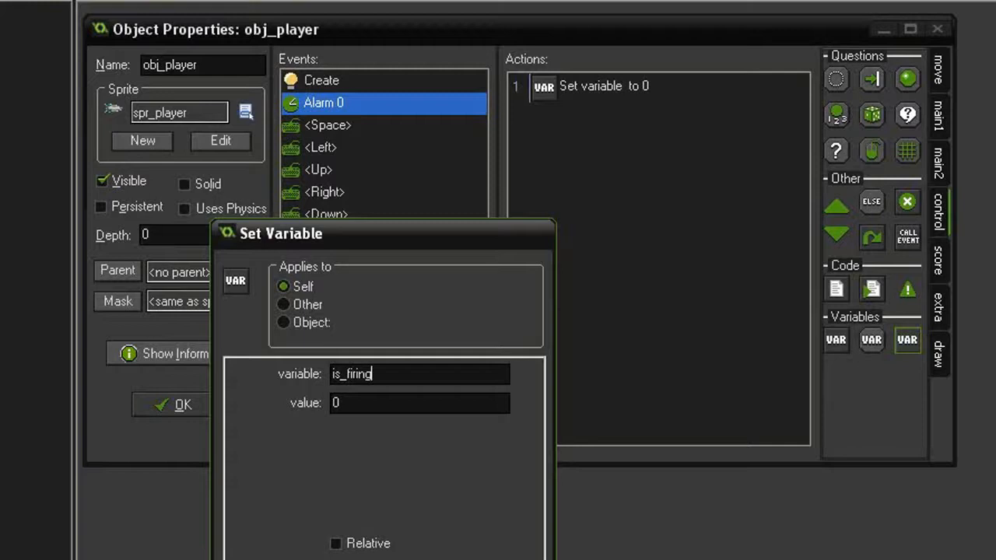
pyautogui.write('false')
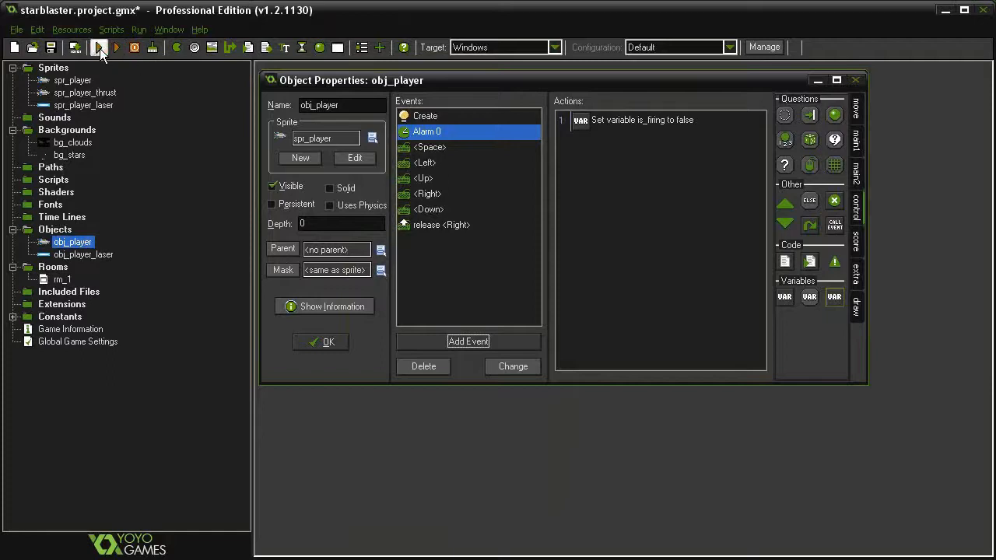
# Step: Run the game to test the laser firing
pyautogui.click(99, 49)
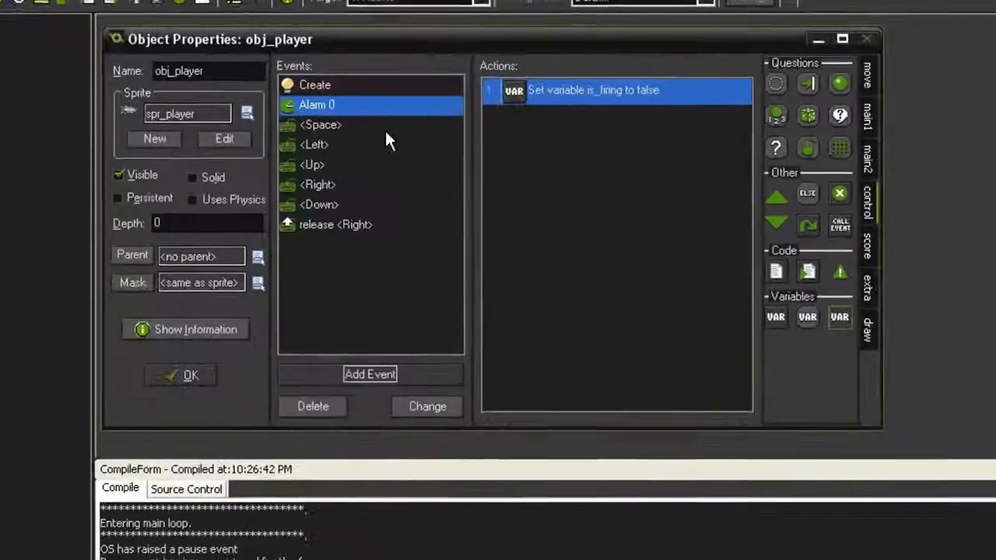
# Step: Change fire_rate in the Create event to 5 and run the game again
pyautogui.click(316, 124)
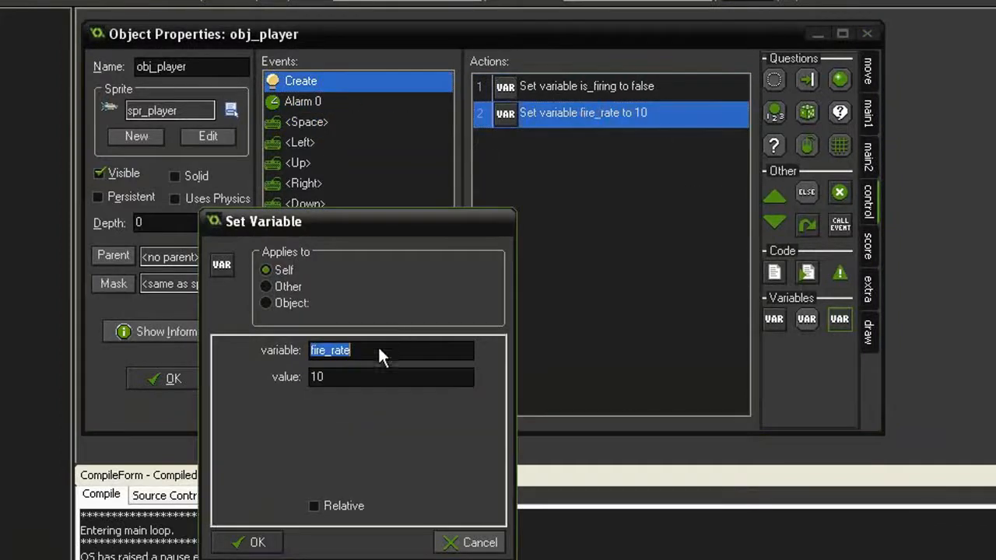
pyautogui.click(391, 377)
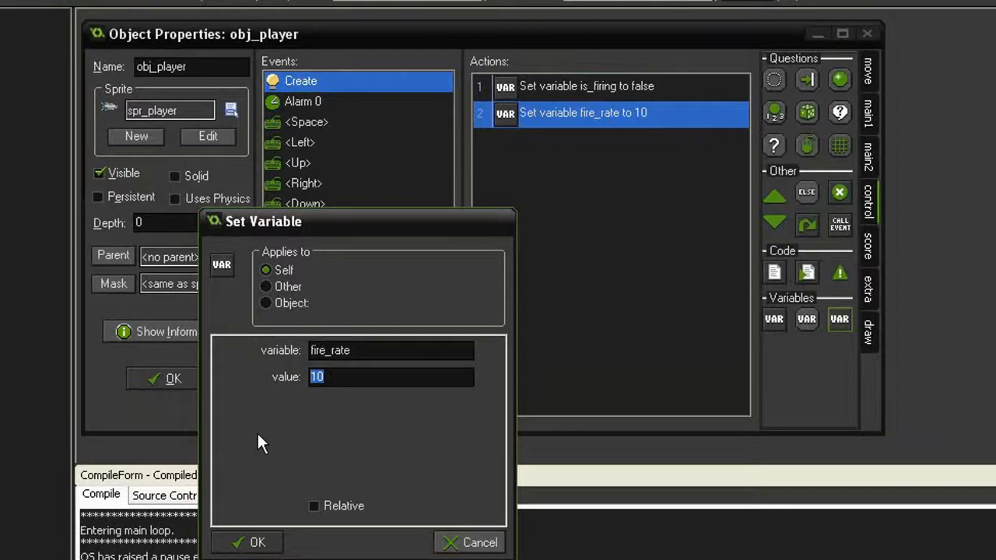
pyautogui.write('5')
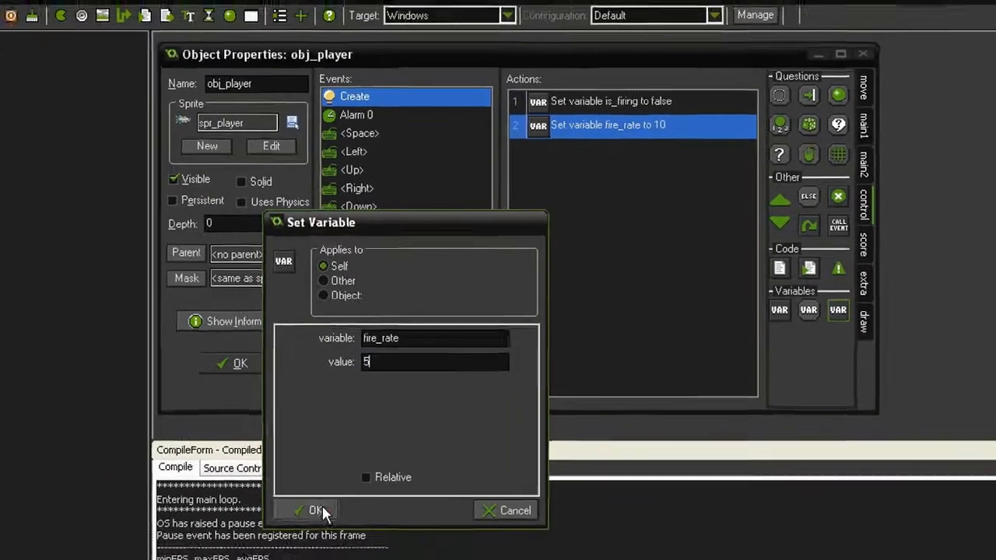
pyautogui.click(314, 510)
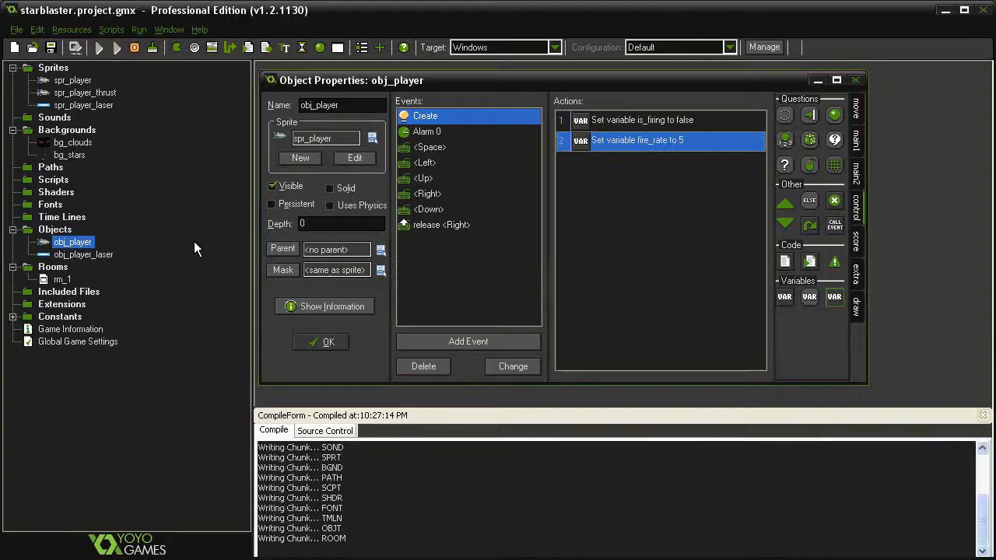
pyautogui.click(116, 47)
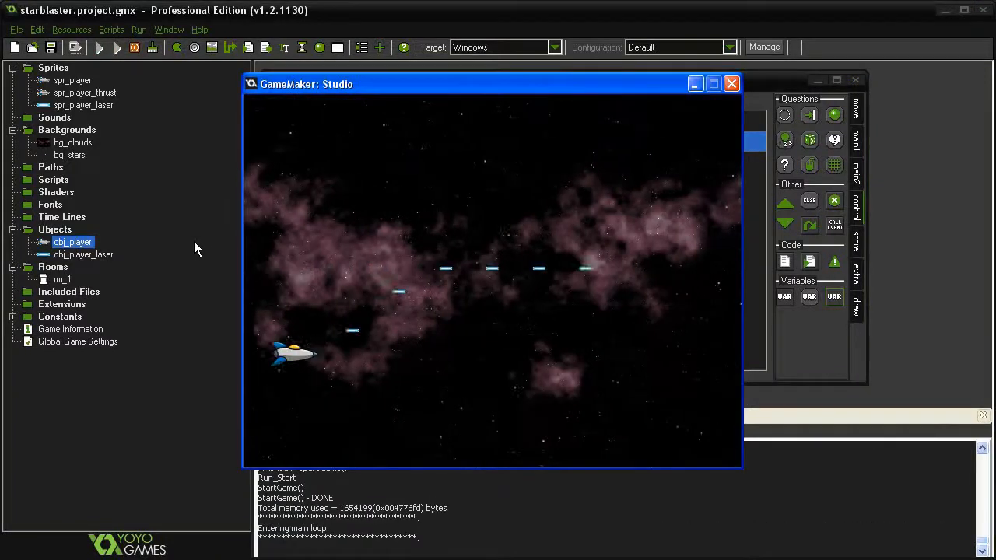